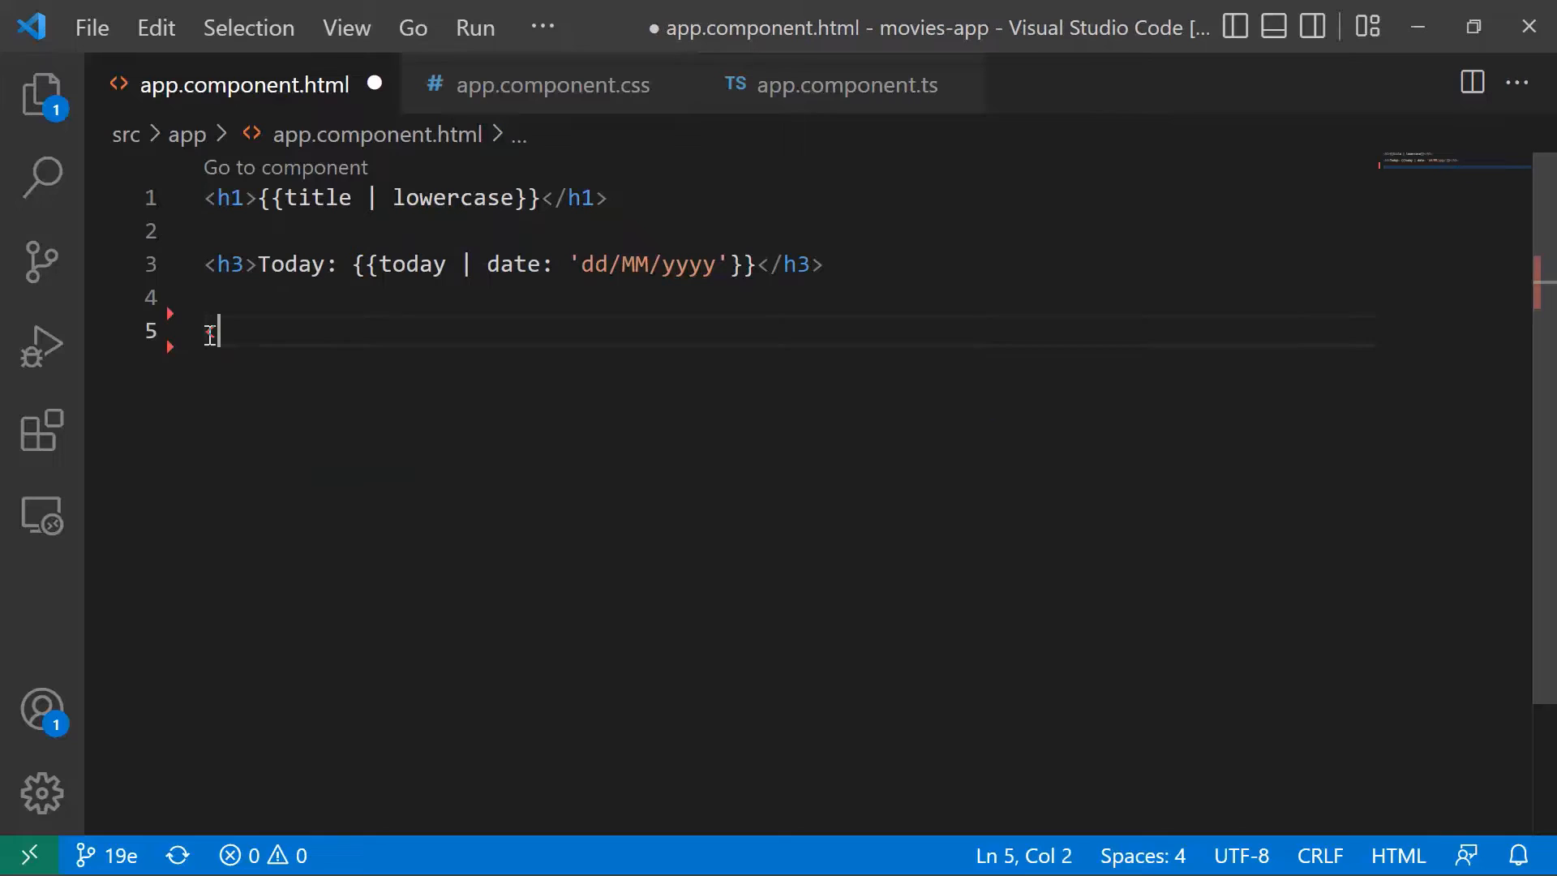
Type <button>Set time to now</button> on line 5 of app.component.html, leaving a space inside the opening tag.
type("button></button>")
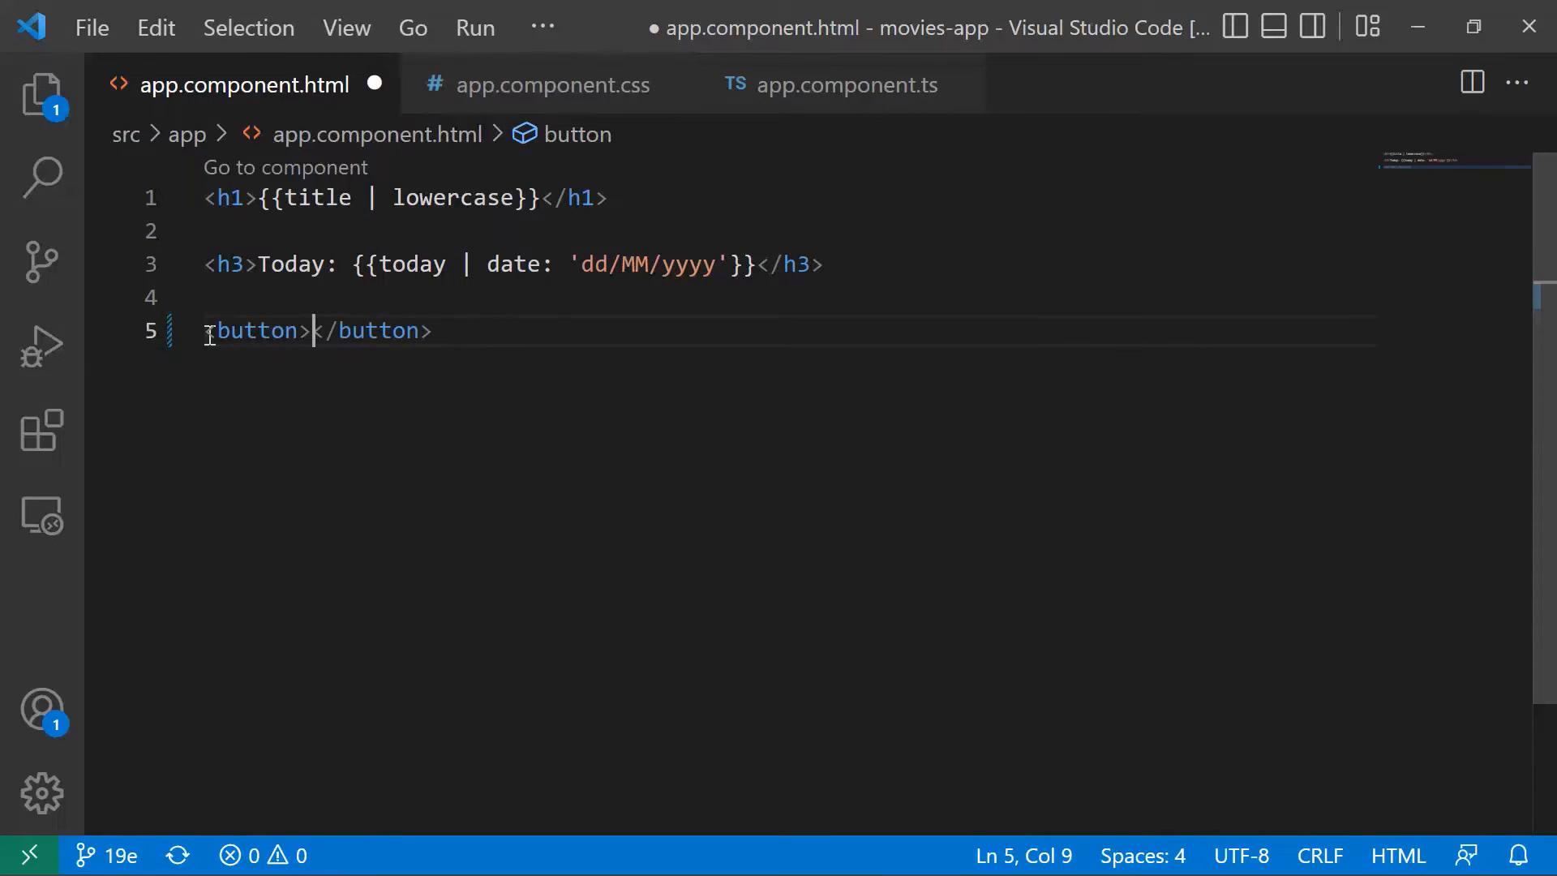
type("Set")
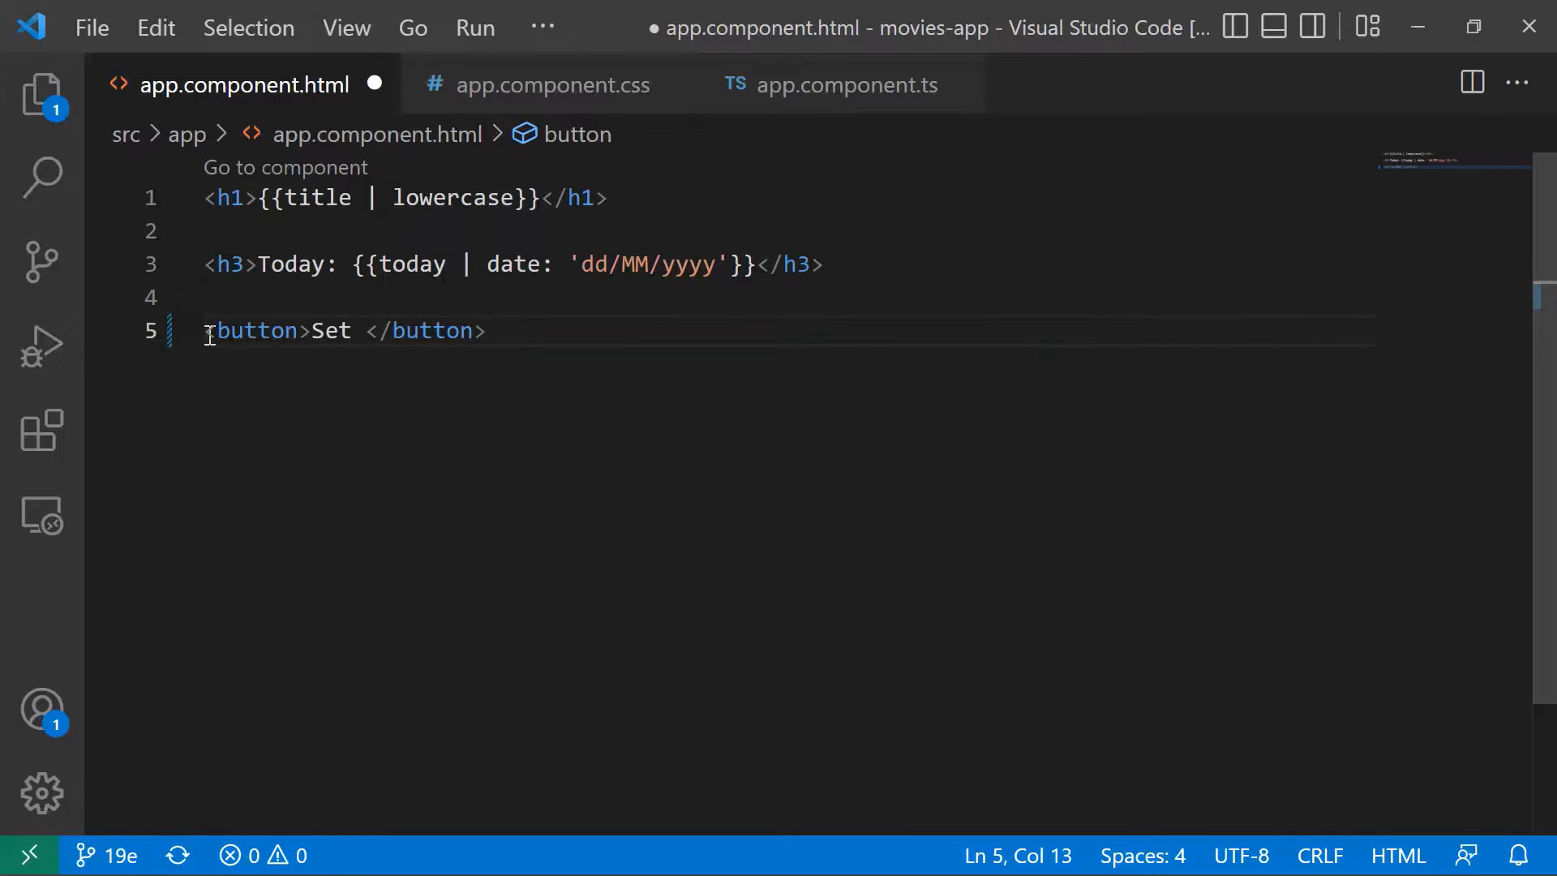
type("time to n")
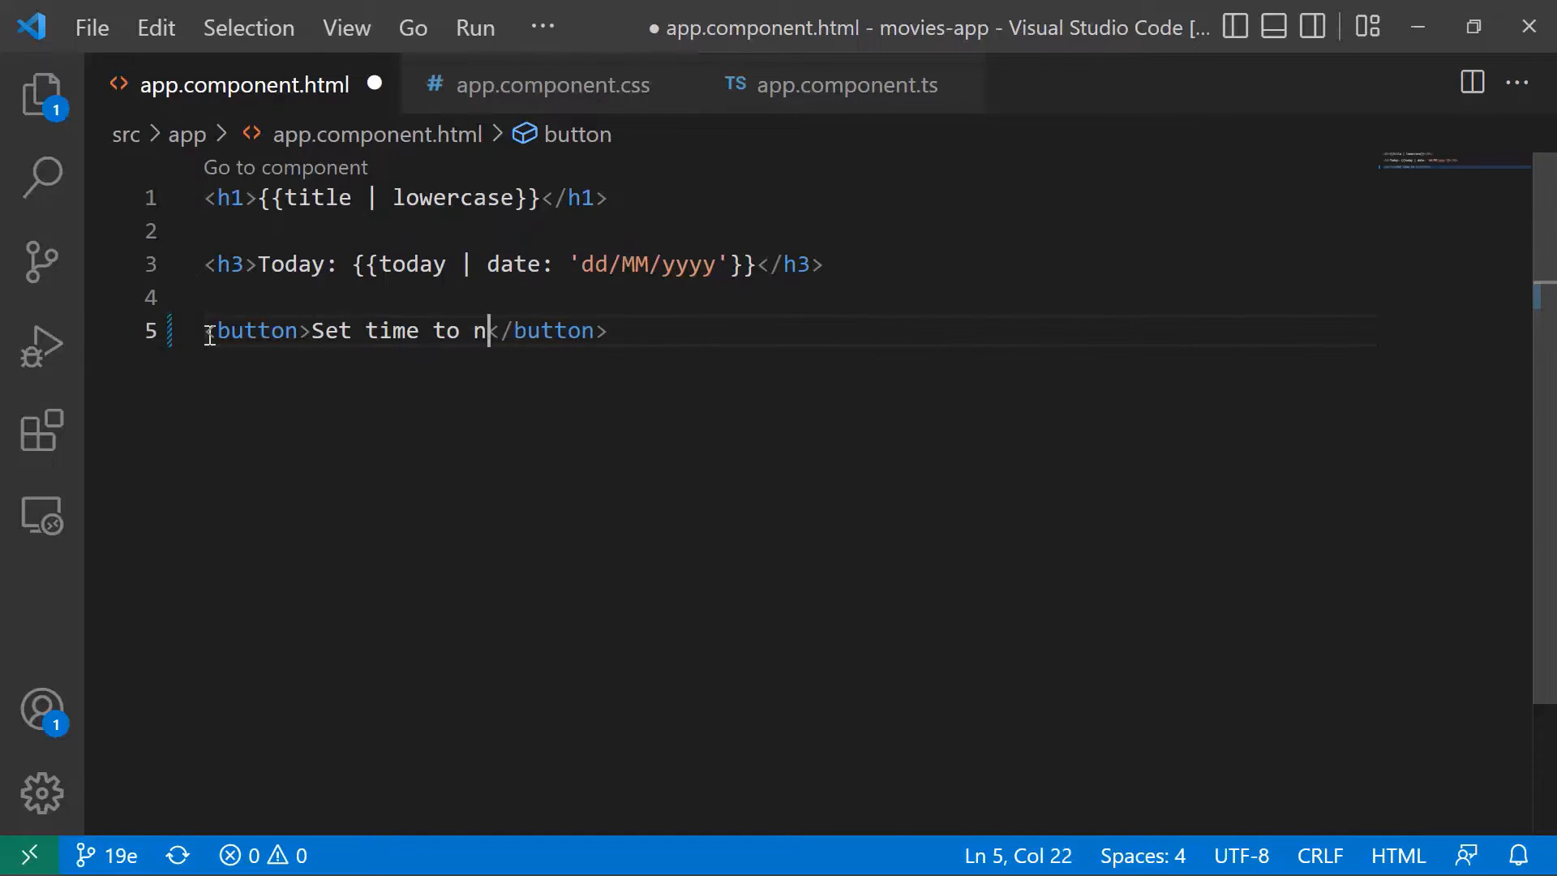
type("ow")
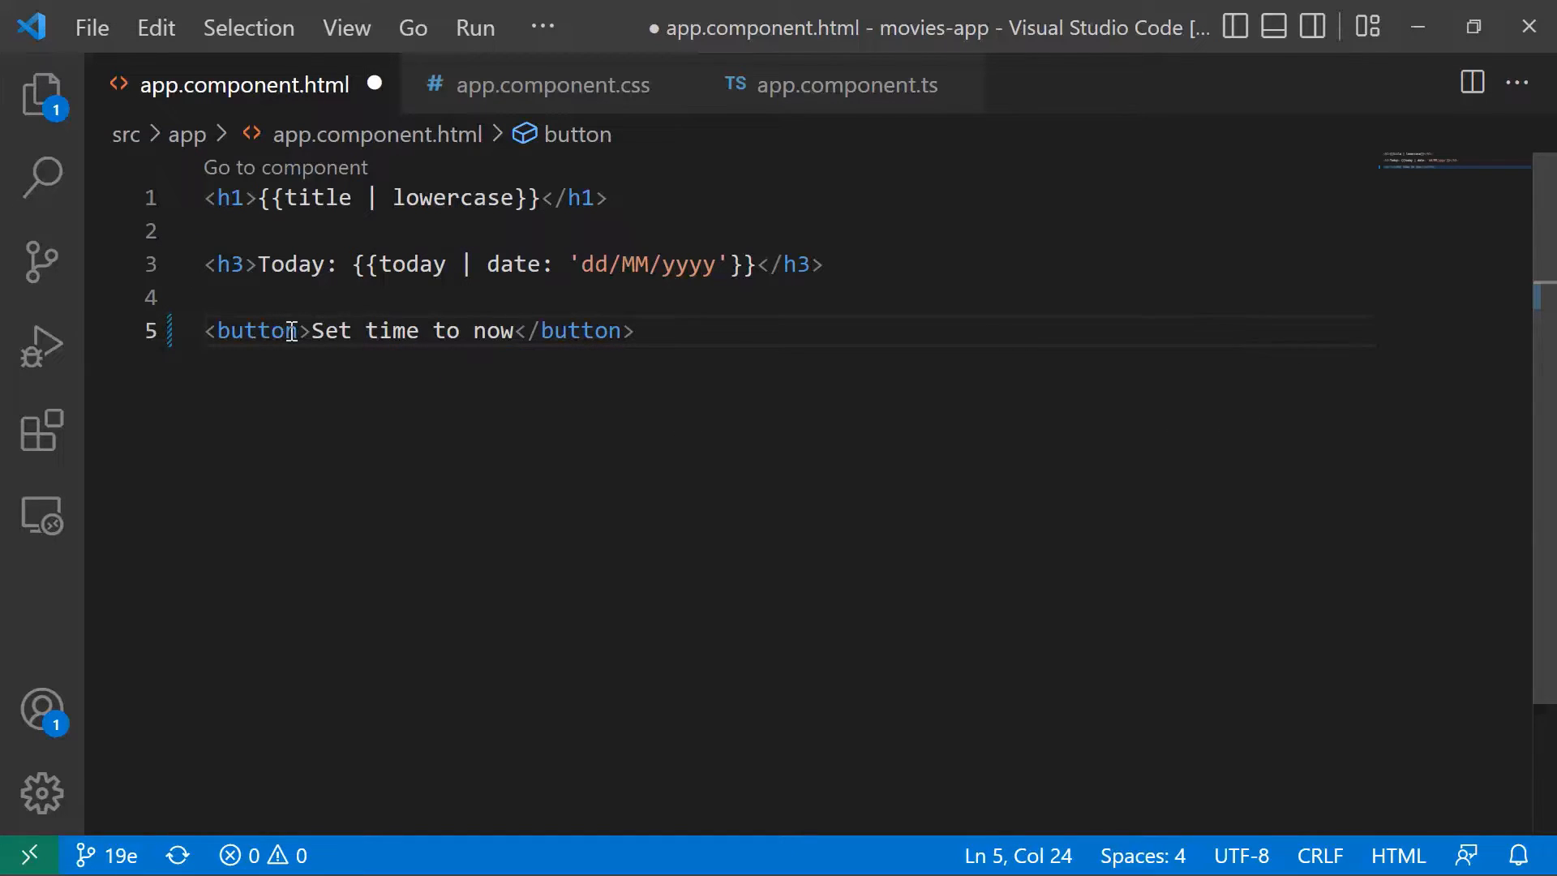
type("\" \"")
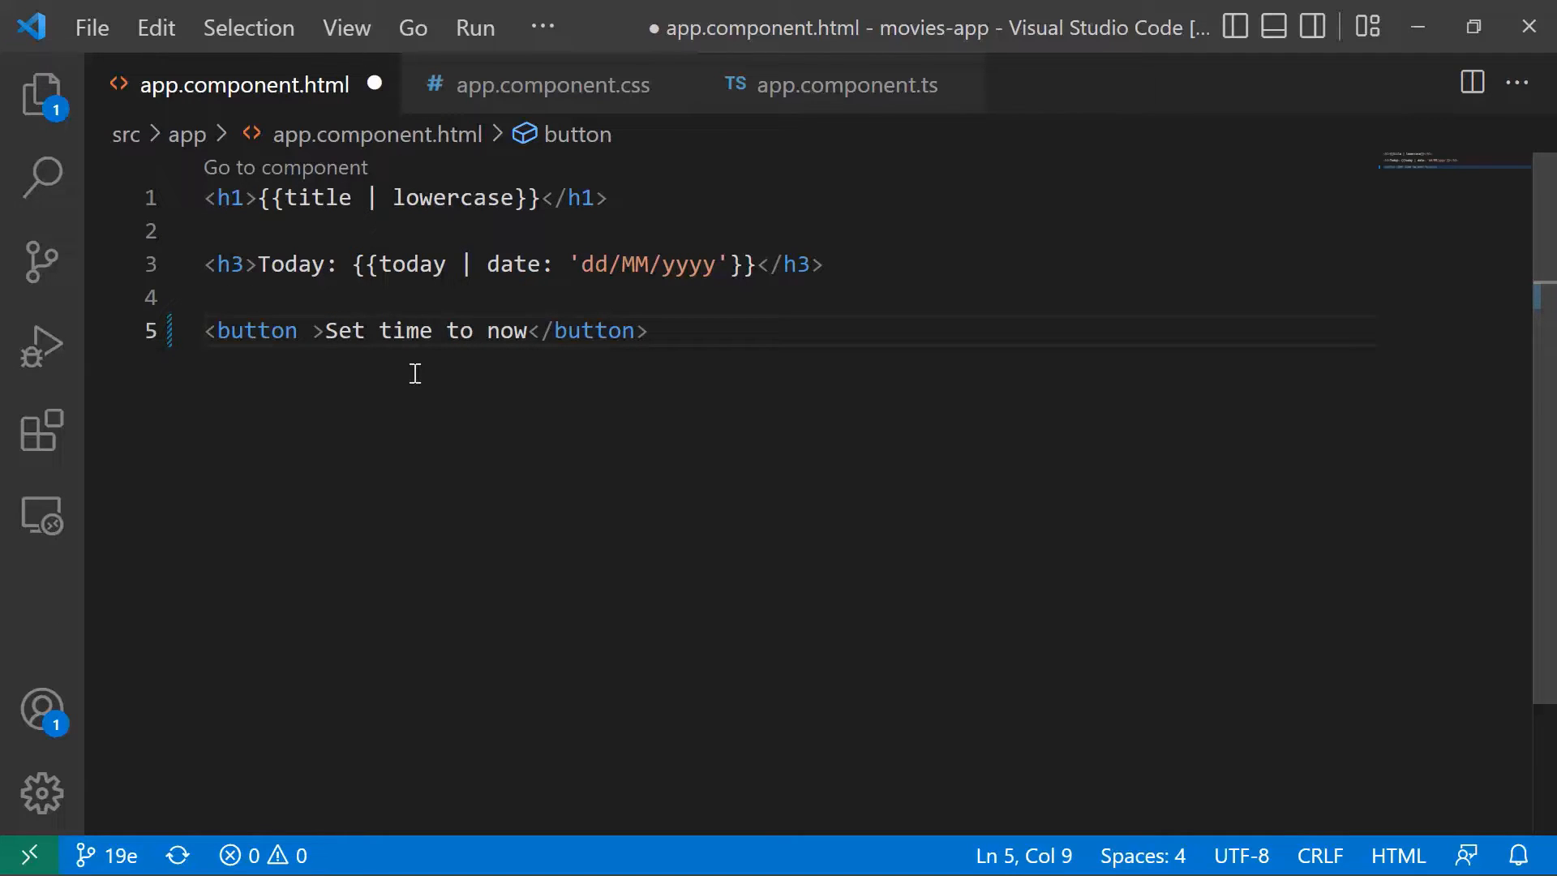
Give the button a (click) binding that calls setTimeToNow().
type("(c")
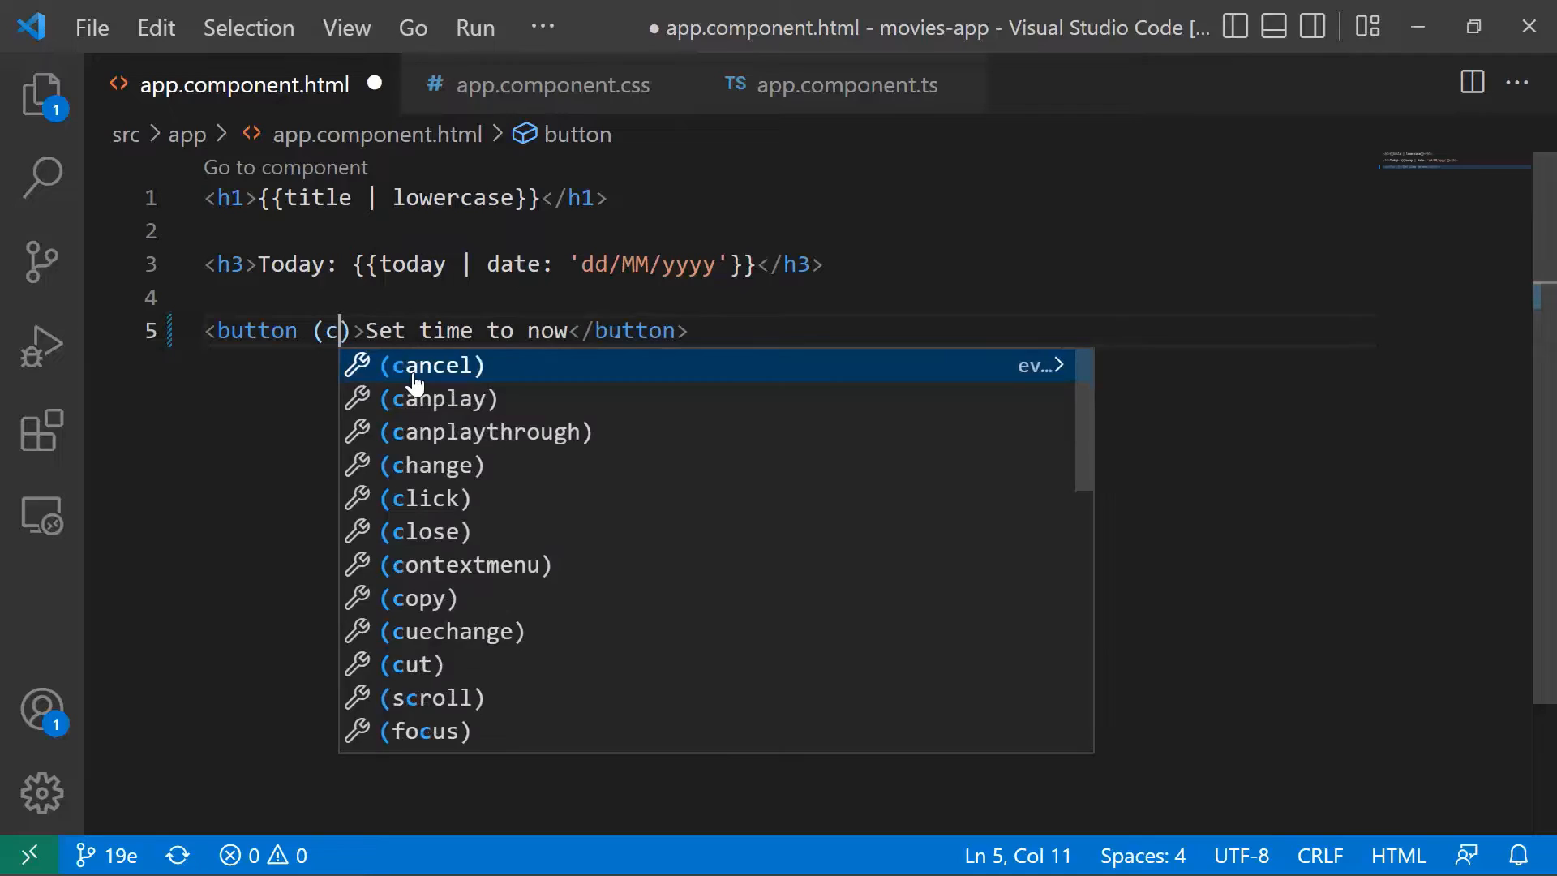
left_click(429, 497)
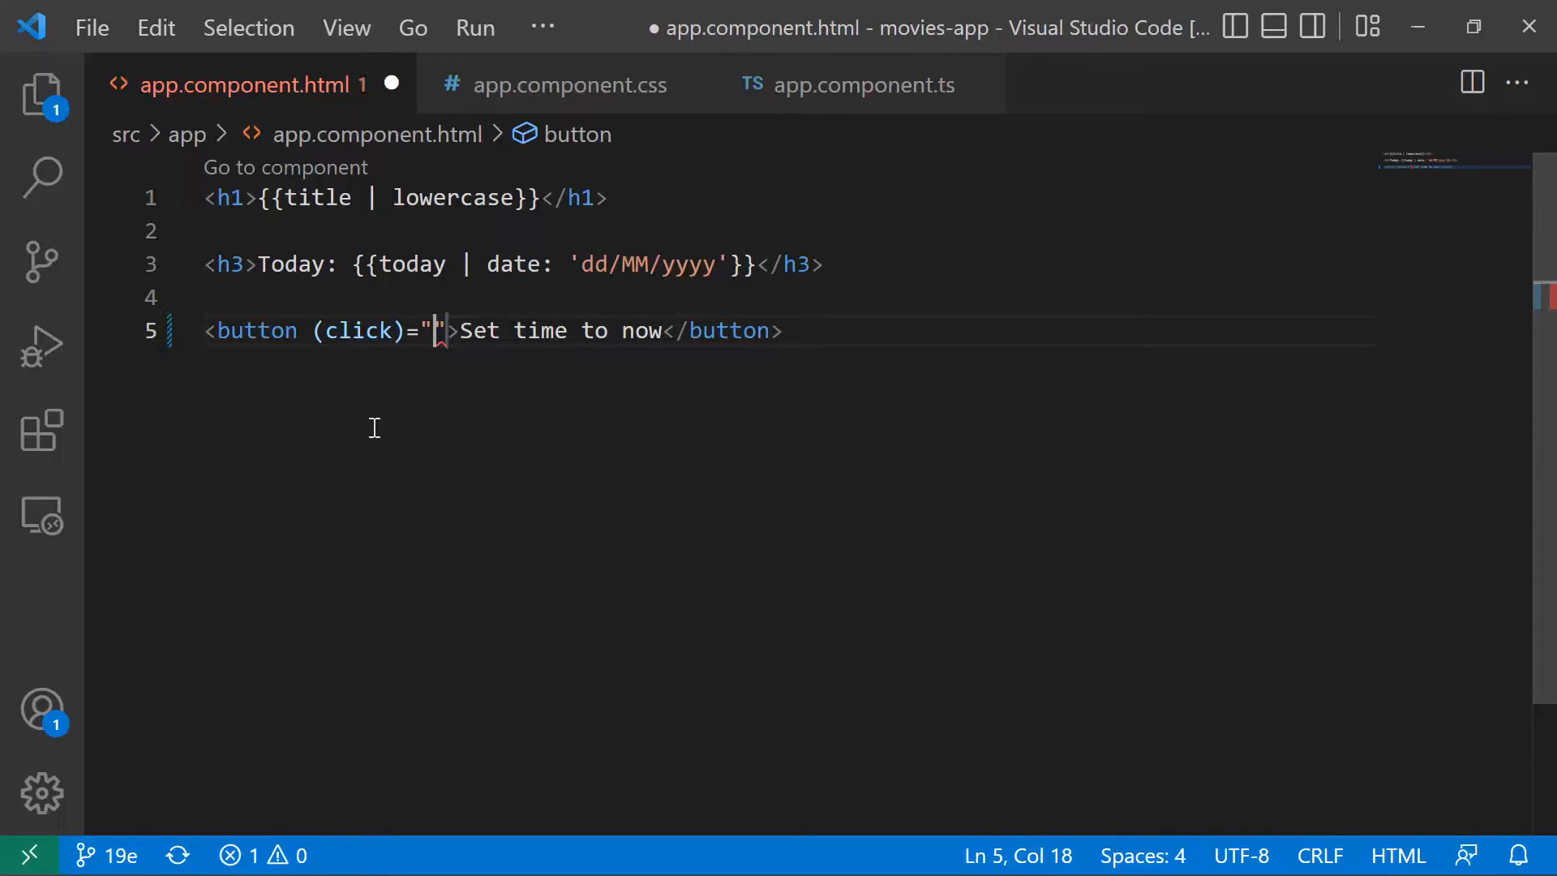
type("set")
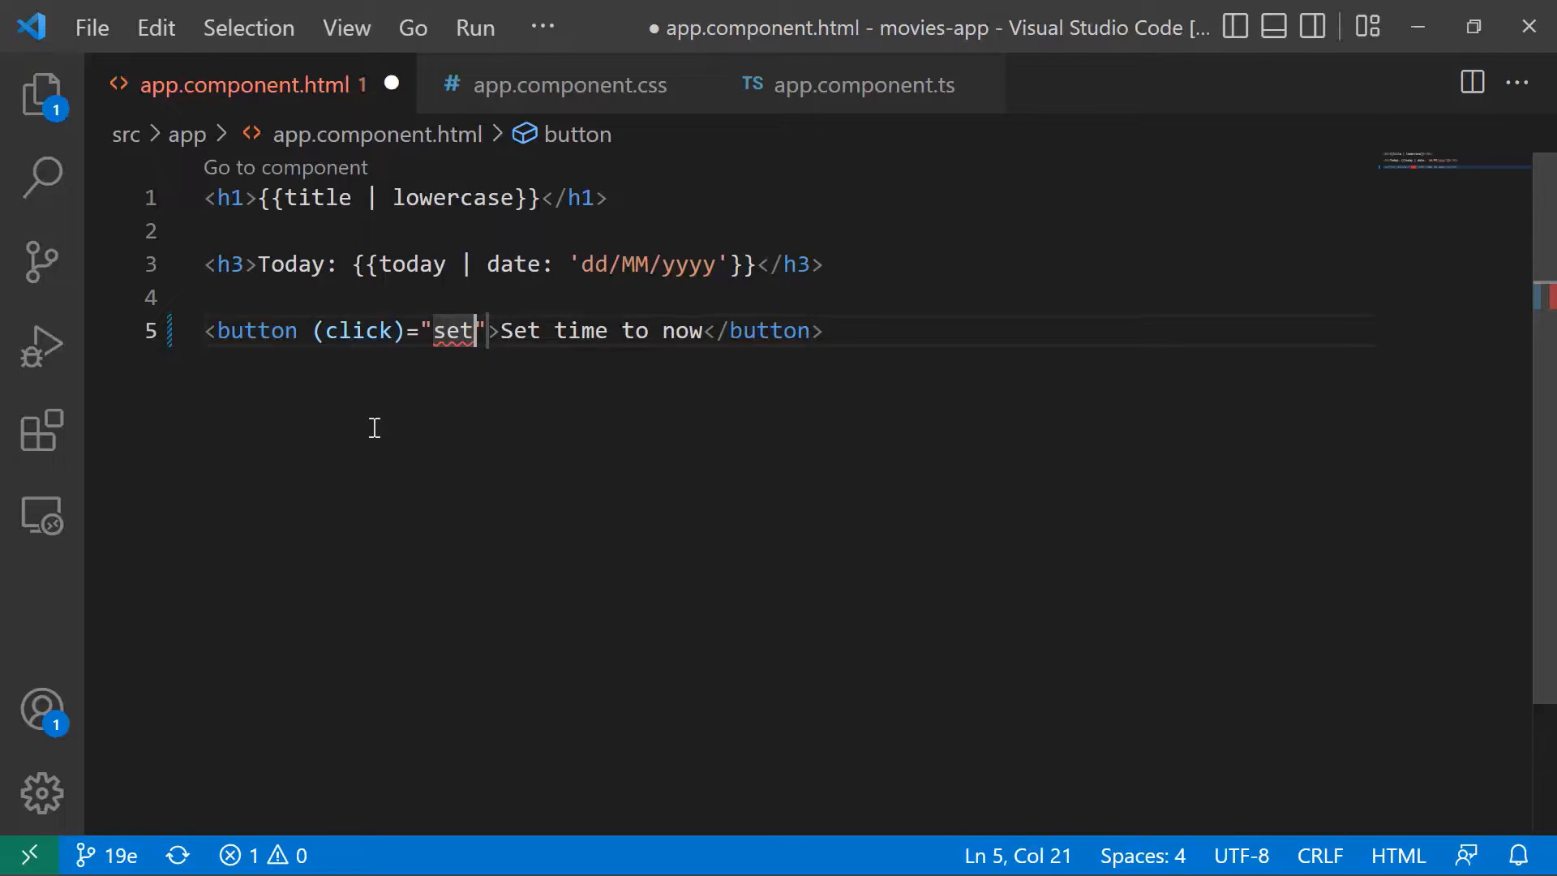
type("TimeToNow")
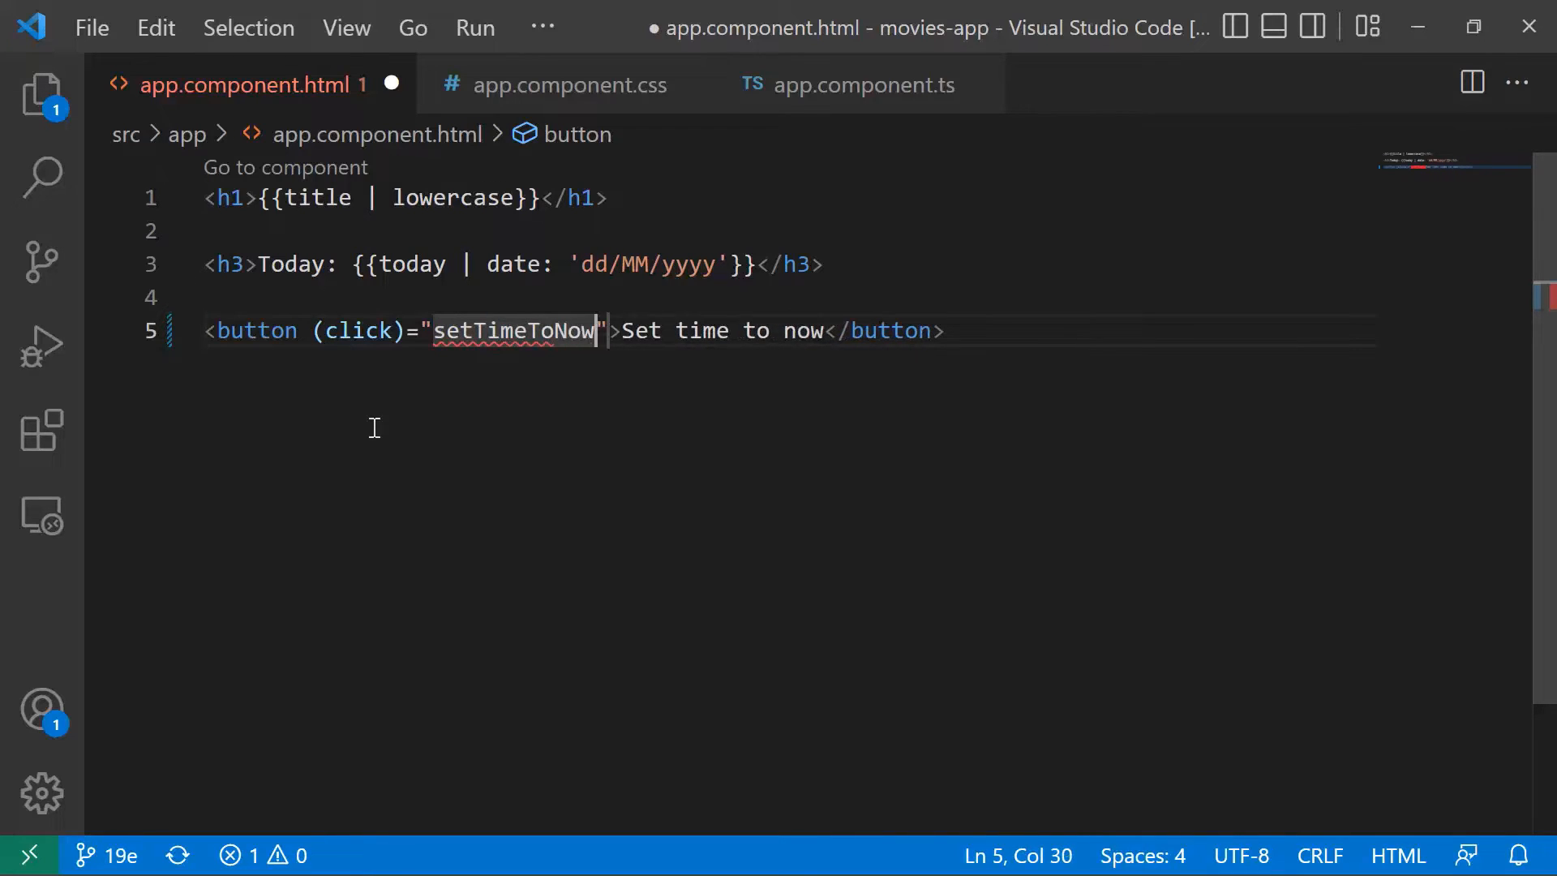
type("()")
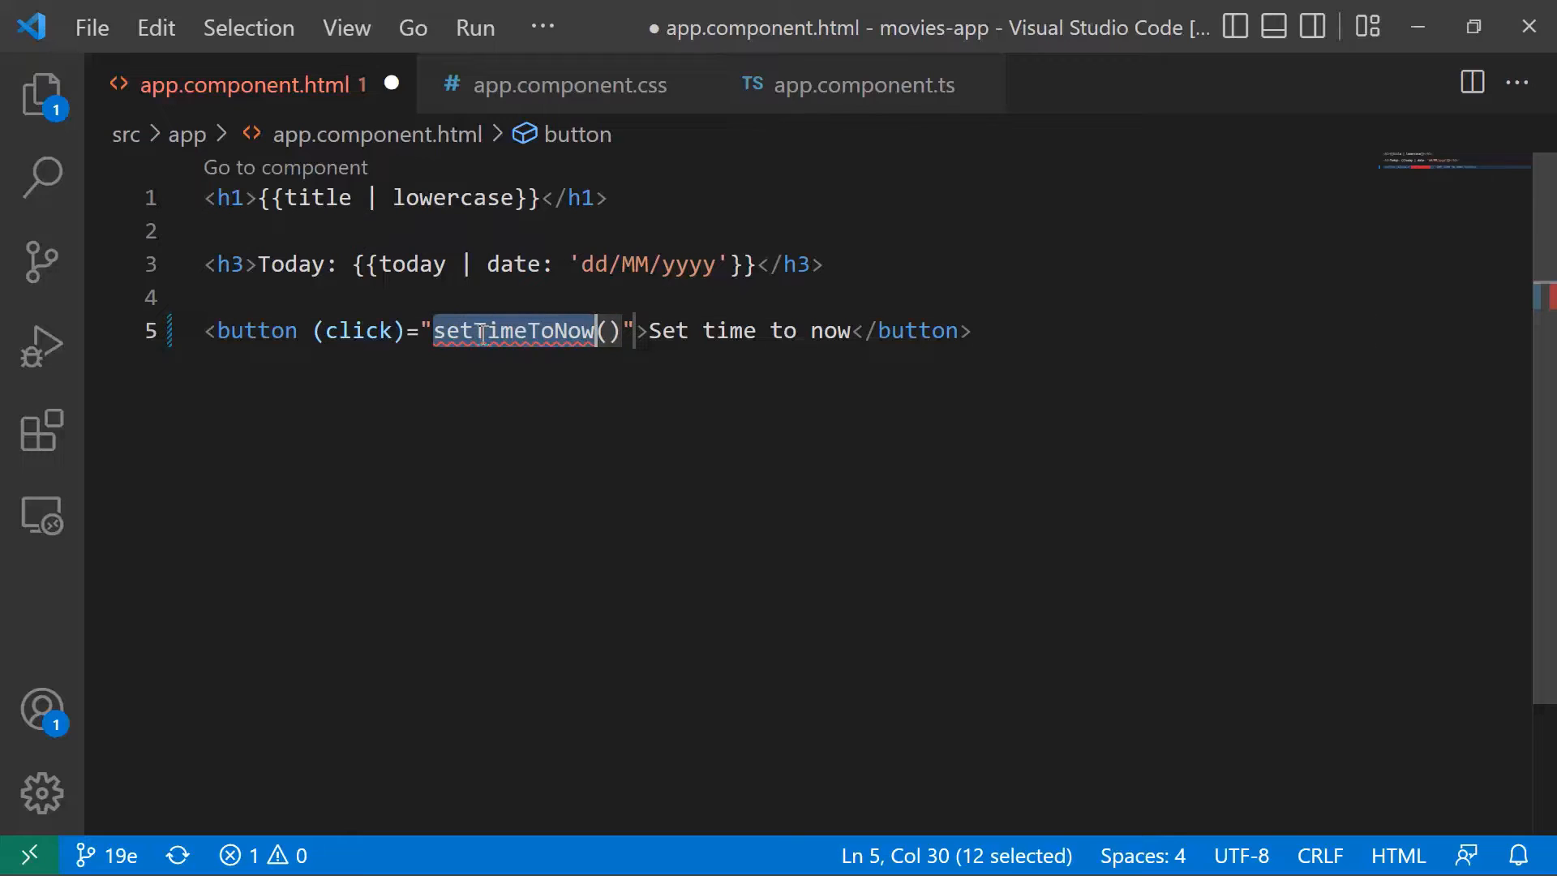
mouse_move(615, 246)
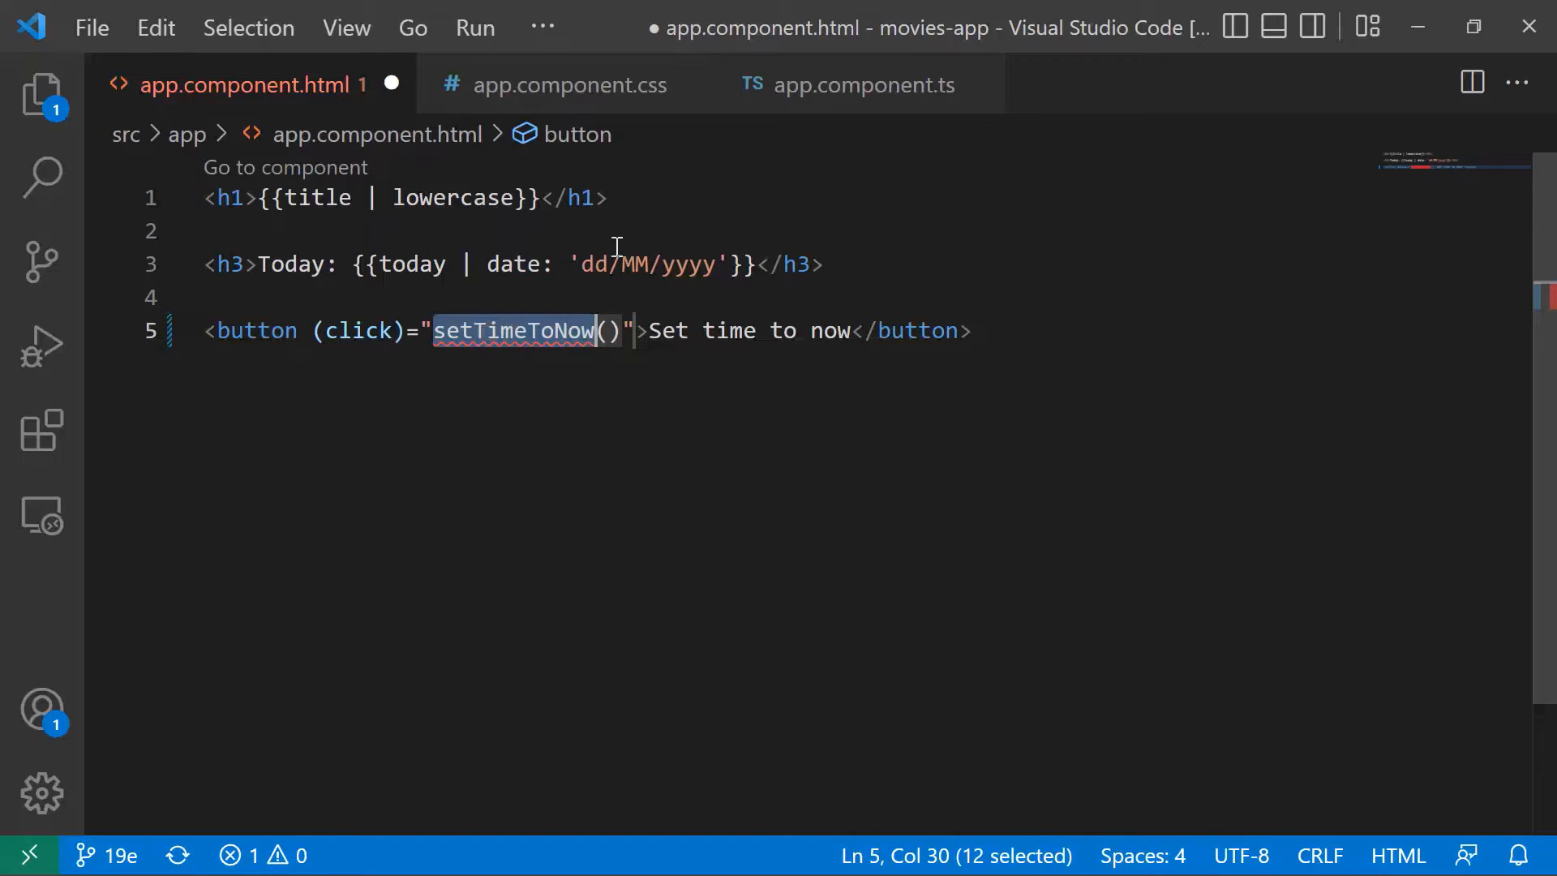
mouse_move(865, 84)
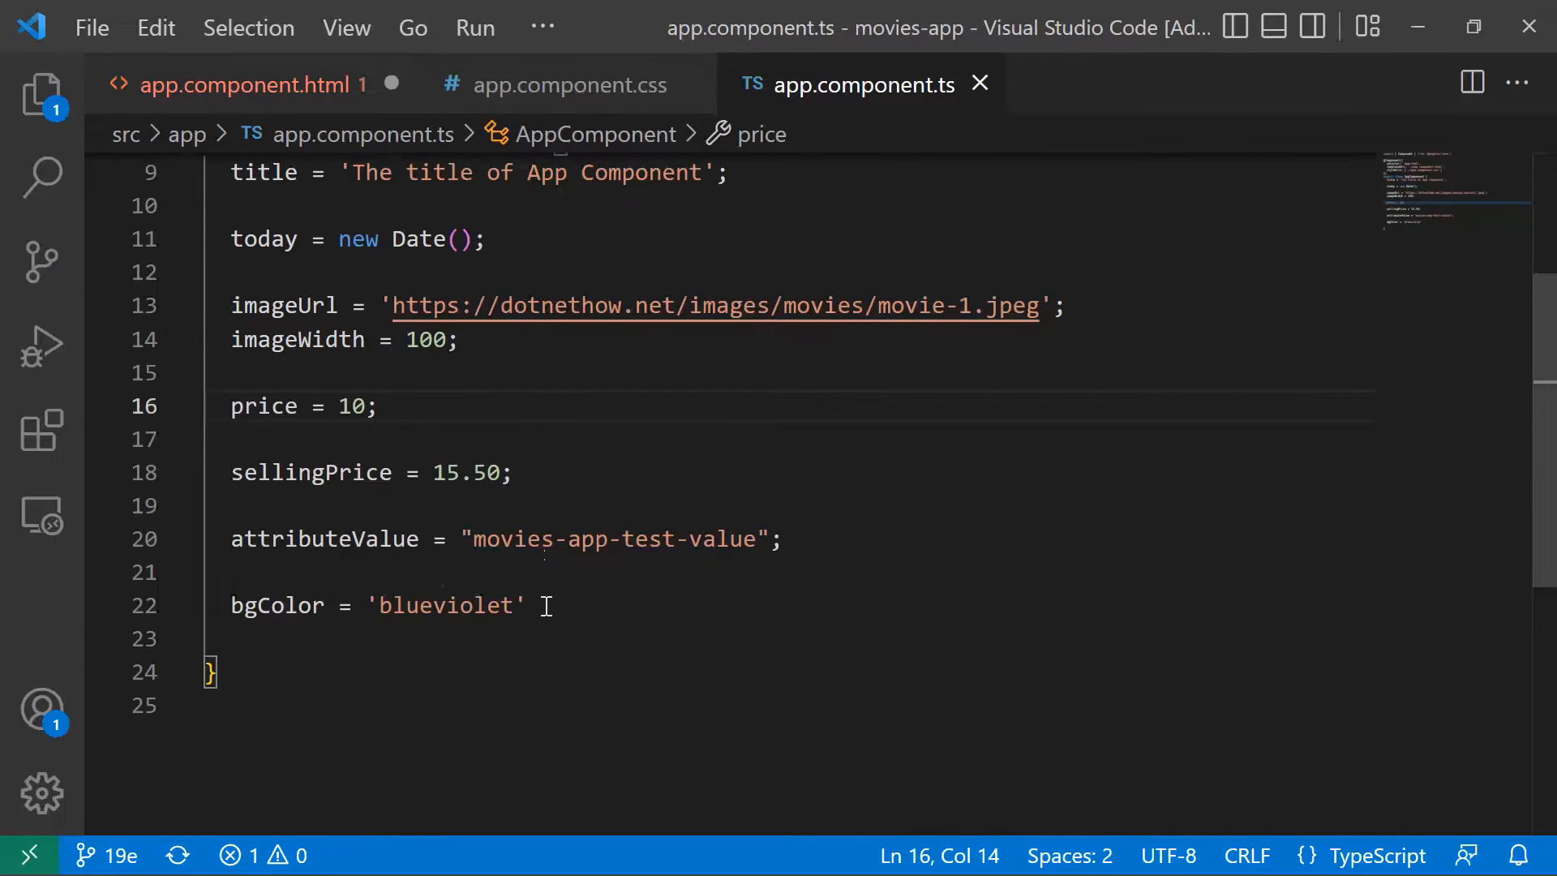
Delete the imageUrl, imageWidth, price, sellingPrice, attributeValue and bgColor properties from app.component.ts.
left_click_drag(230, 372, 527, 606)
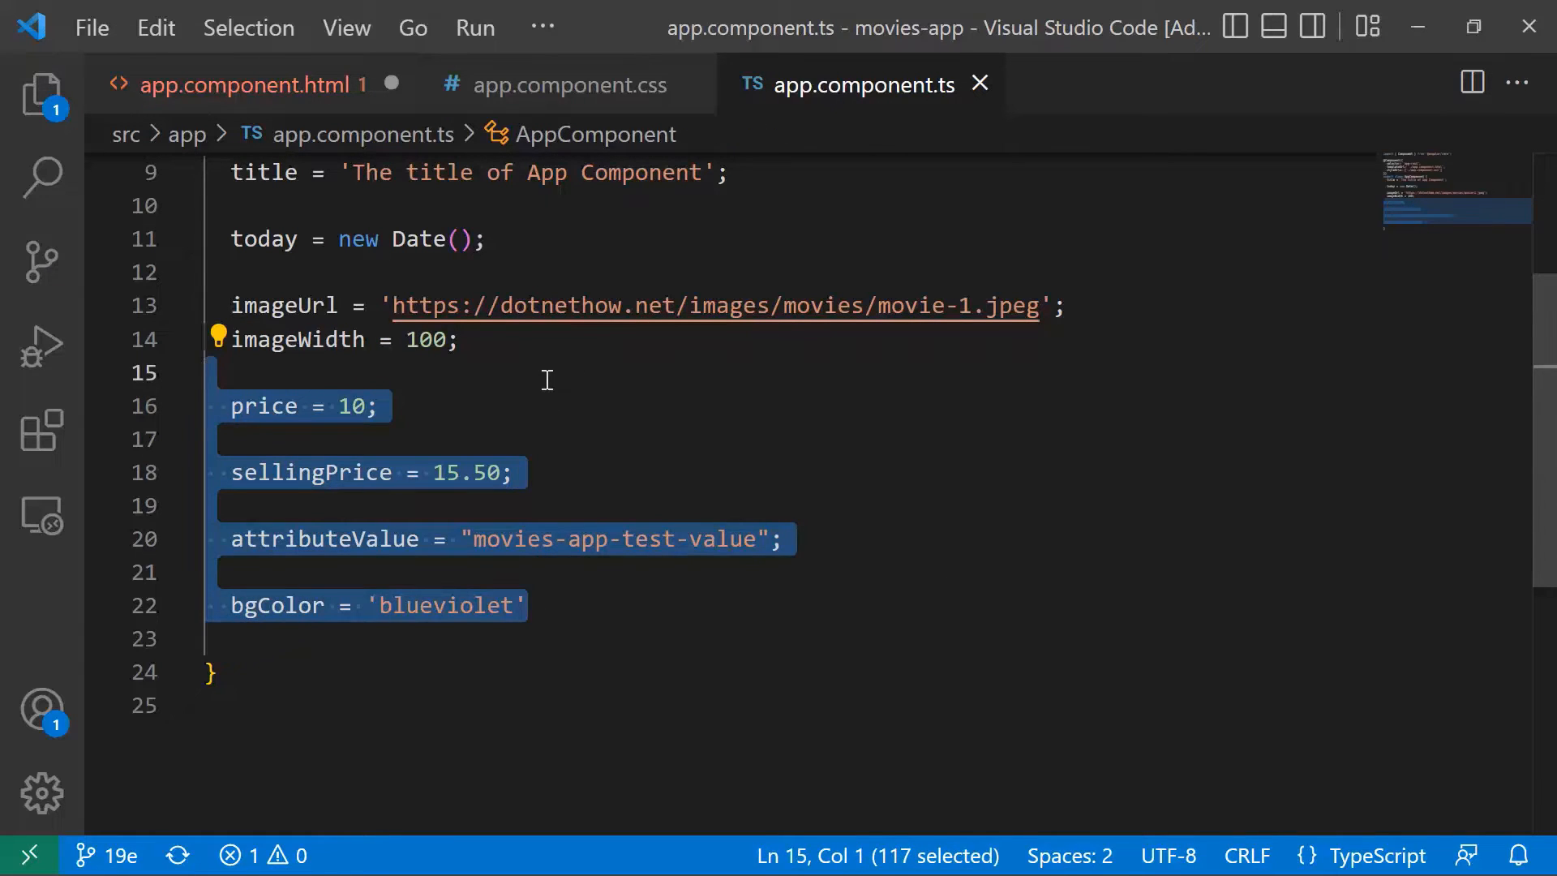
key("Delete")
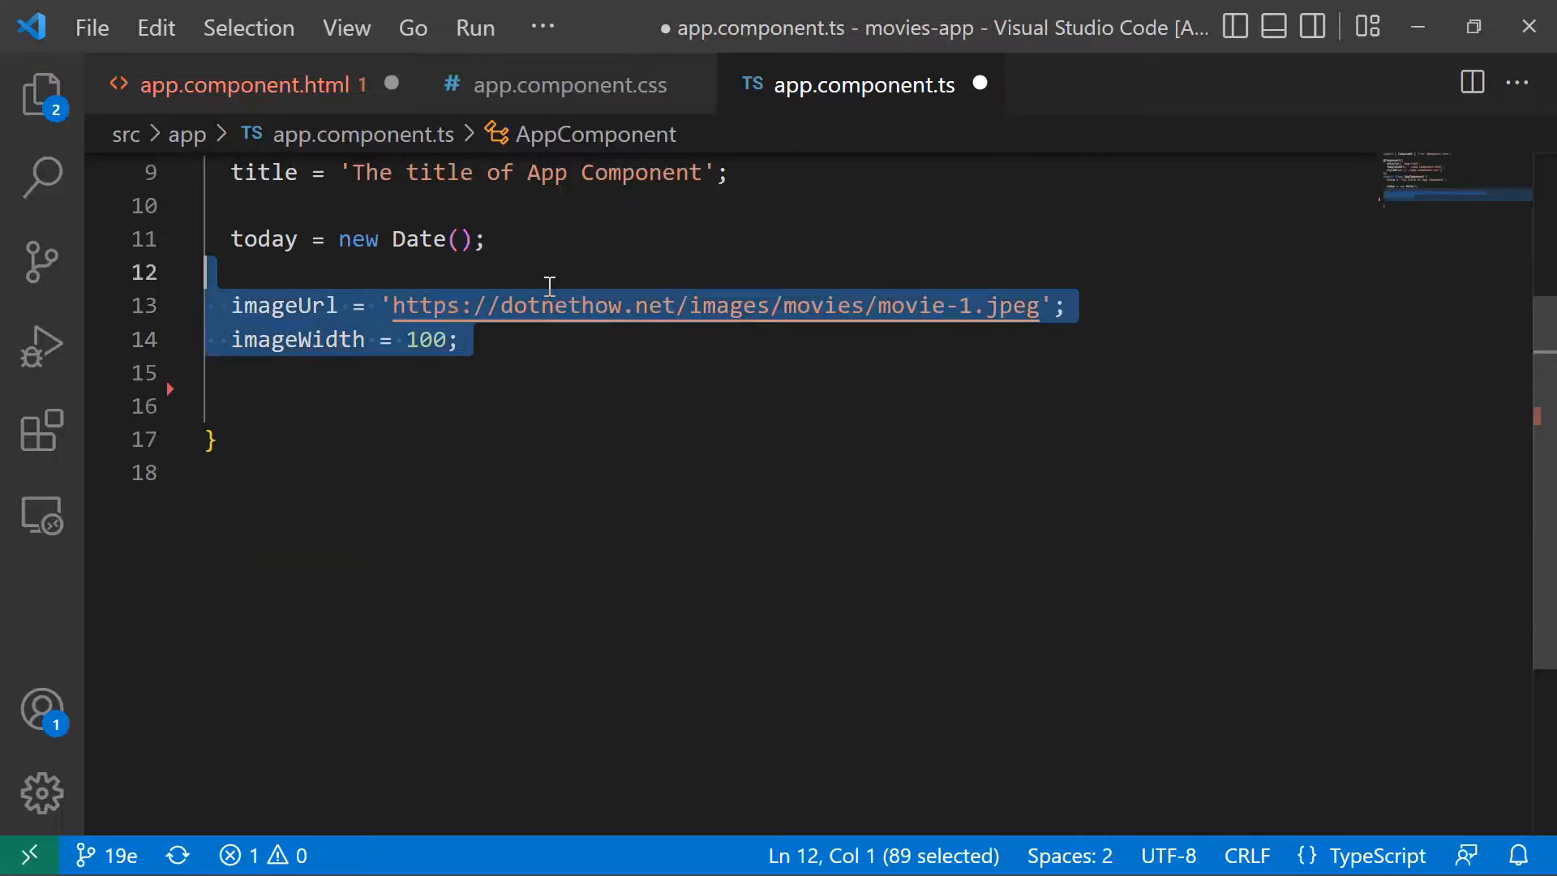
key("Delete")
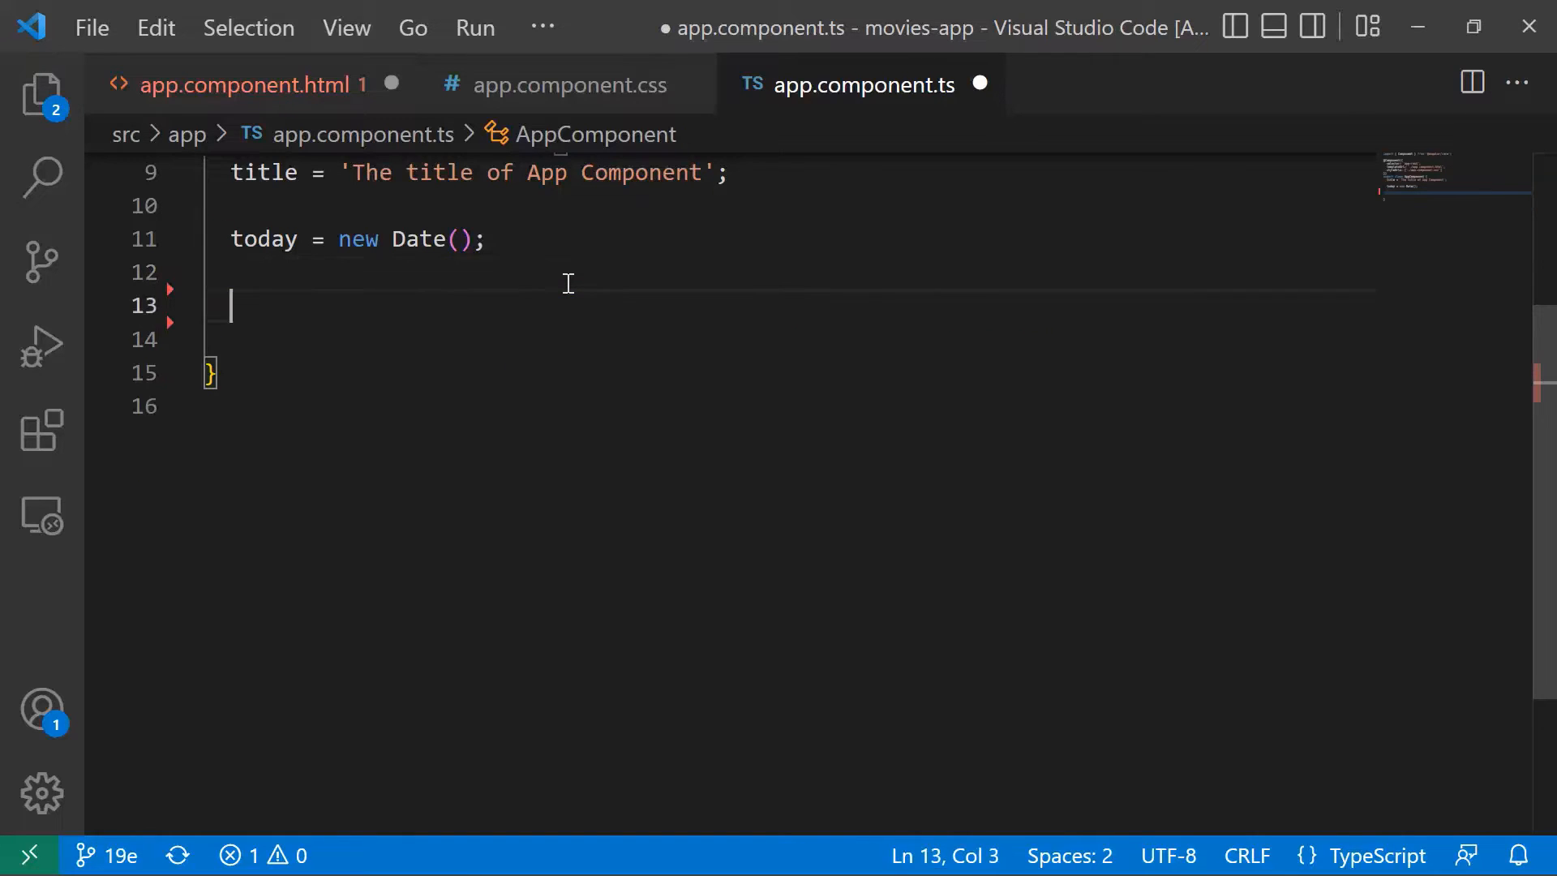
Write a setTimeToNow() method containing console.log(new Date()); in app.component.ts.
type("setTimeToNow")
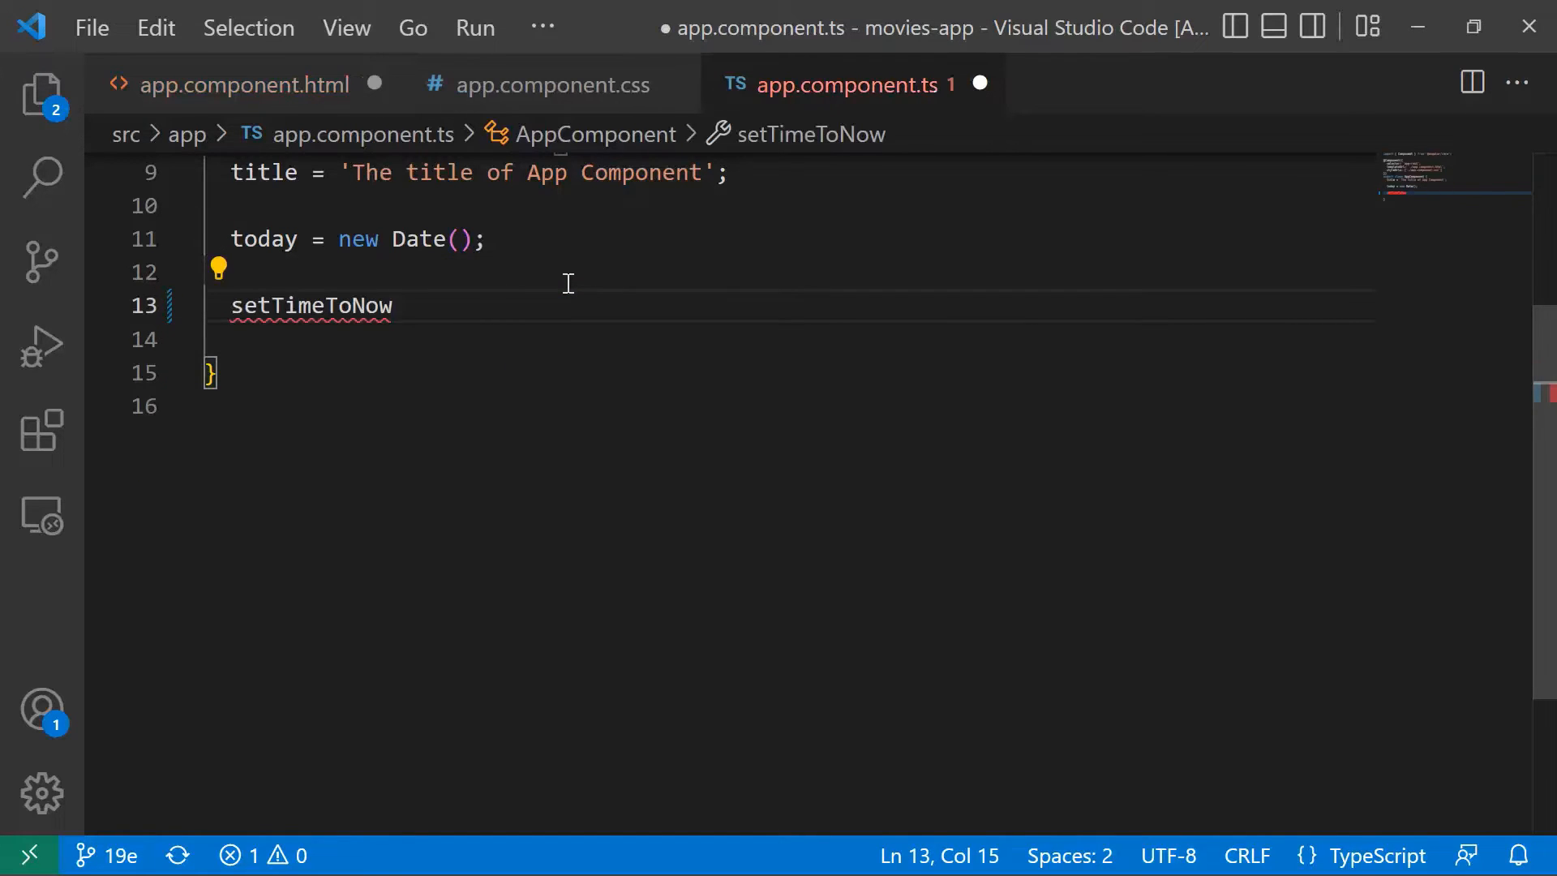
type("(){")
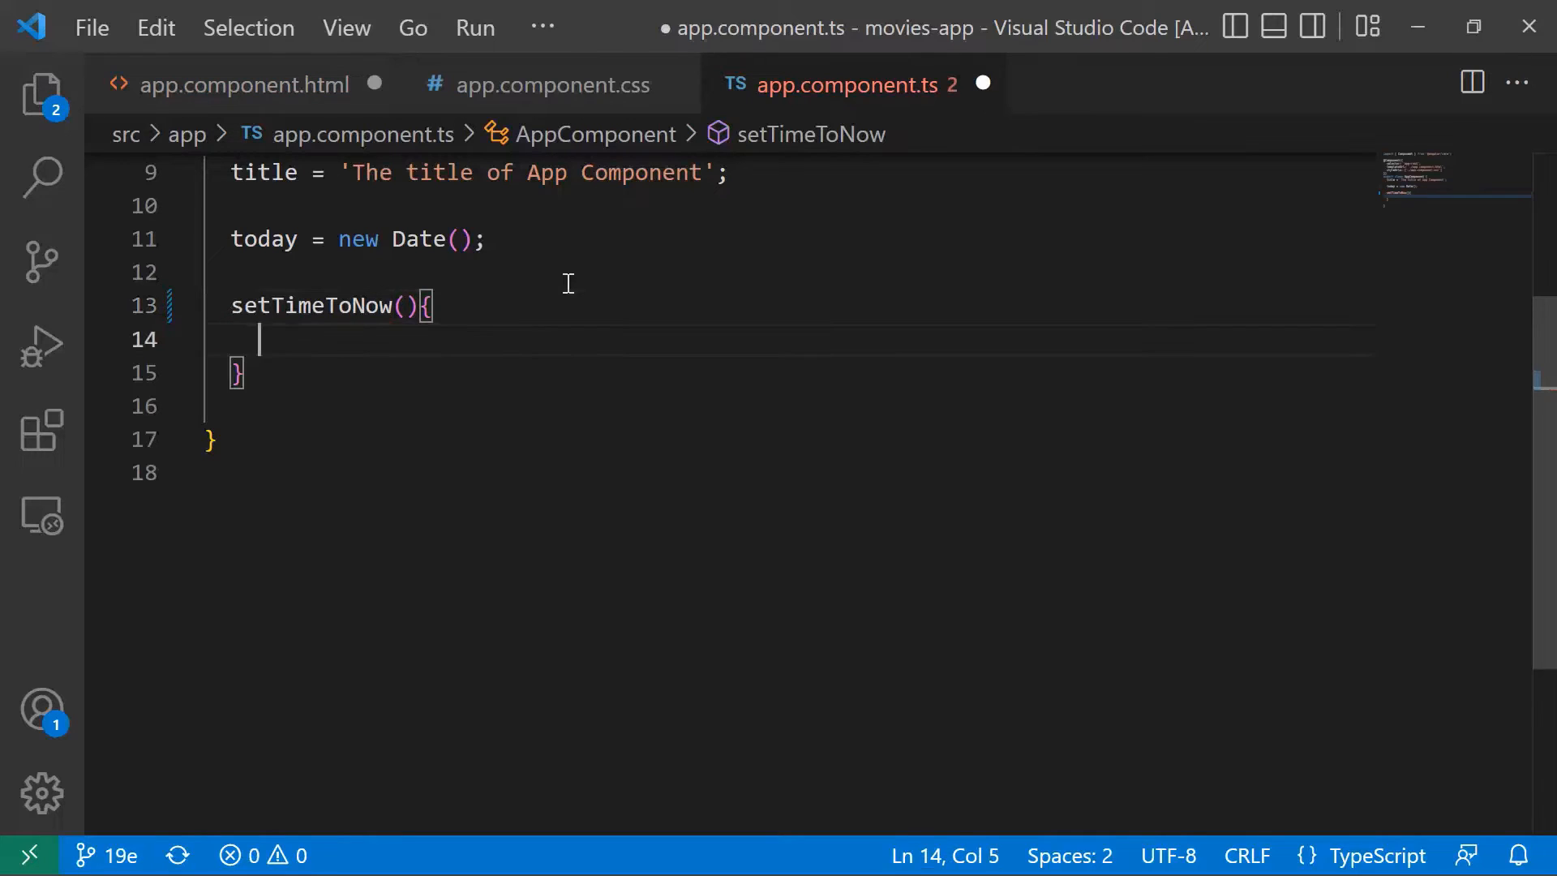
type("co")
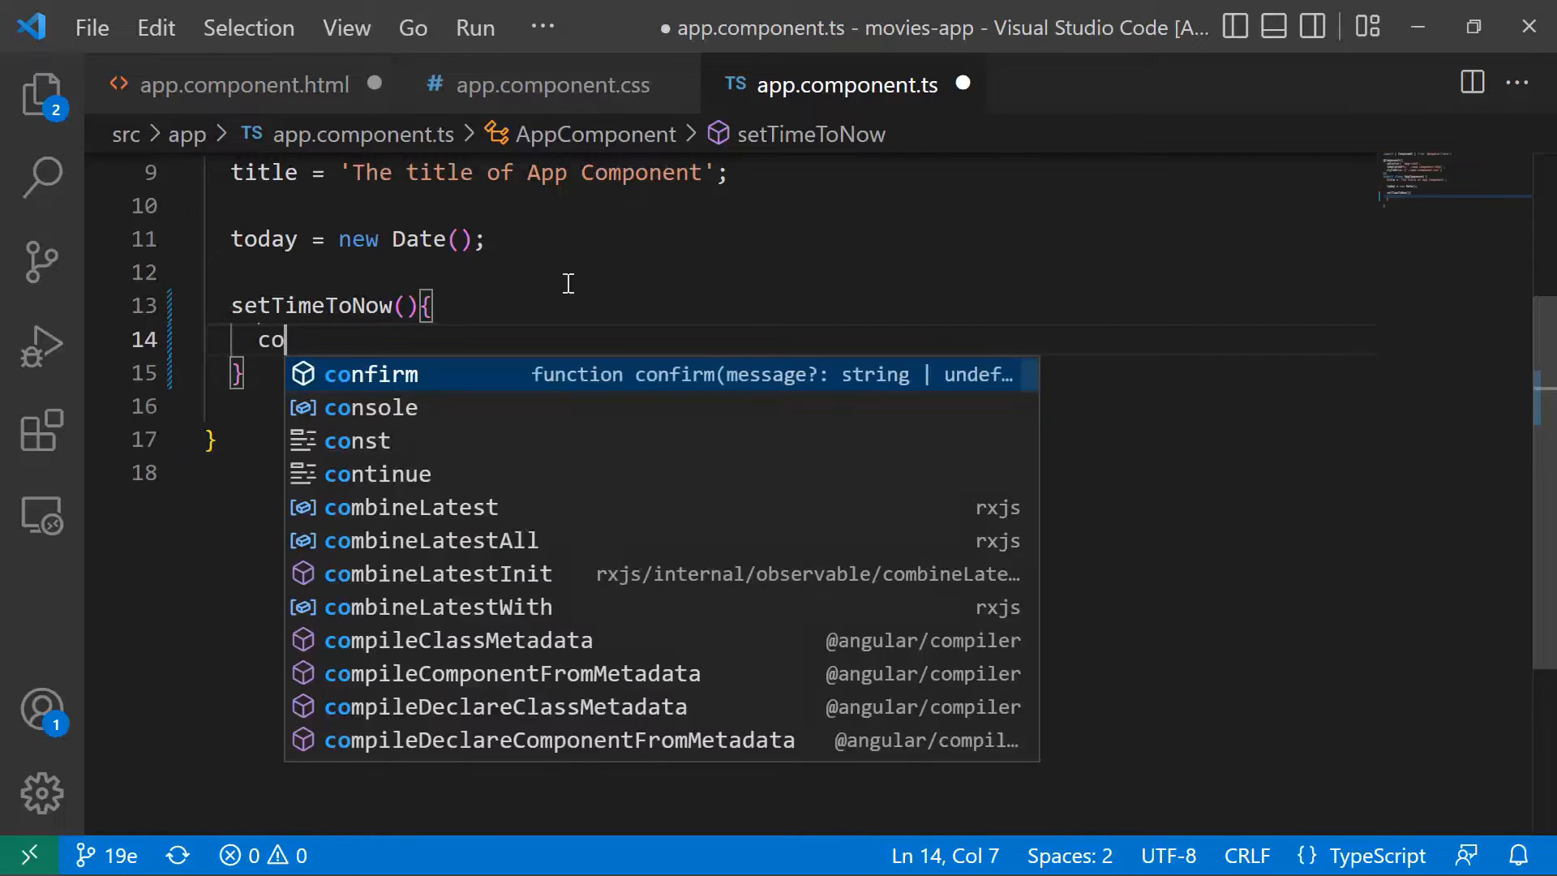
type("nsole.log")
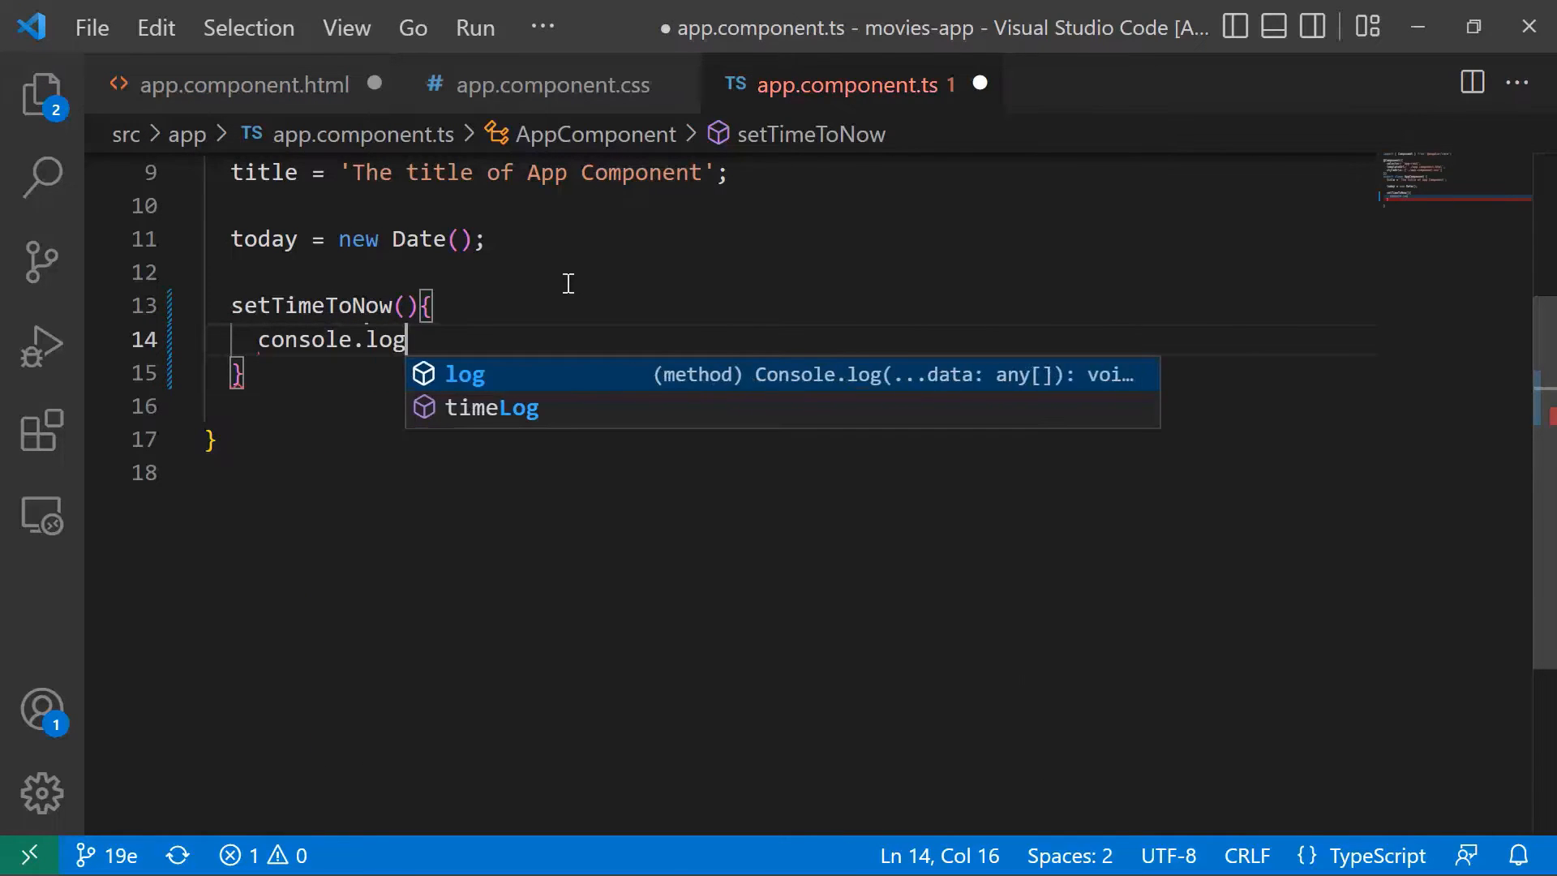
type("(new Dat")
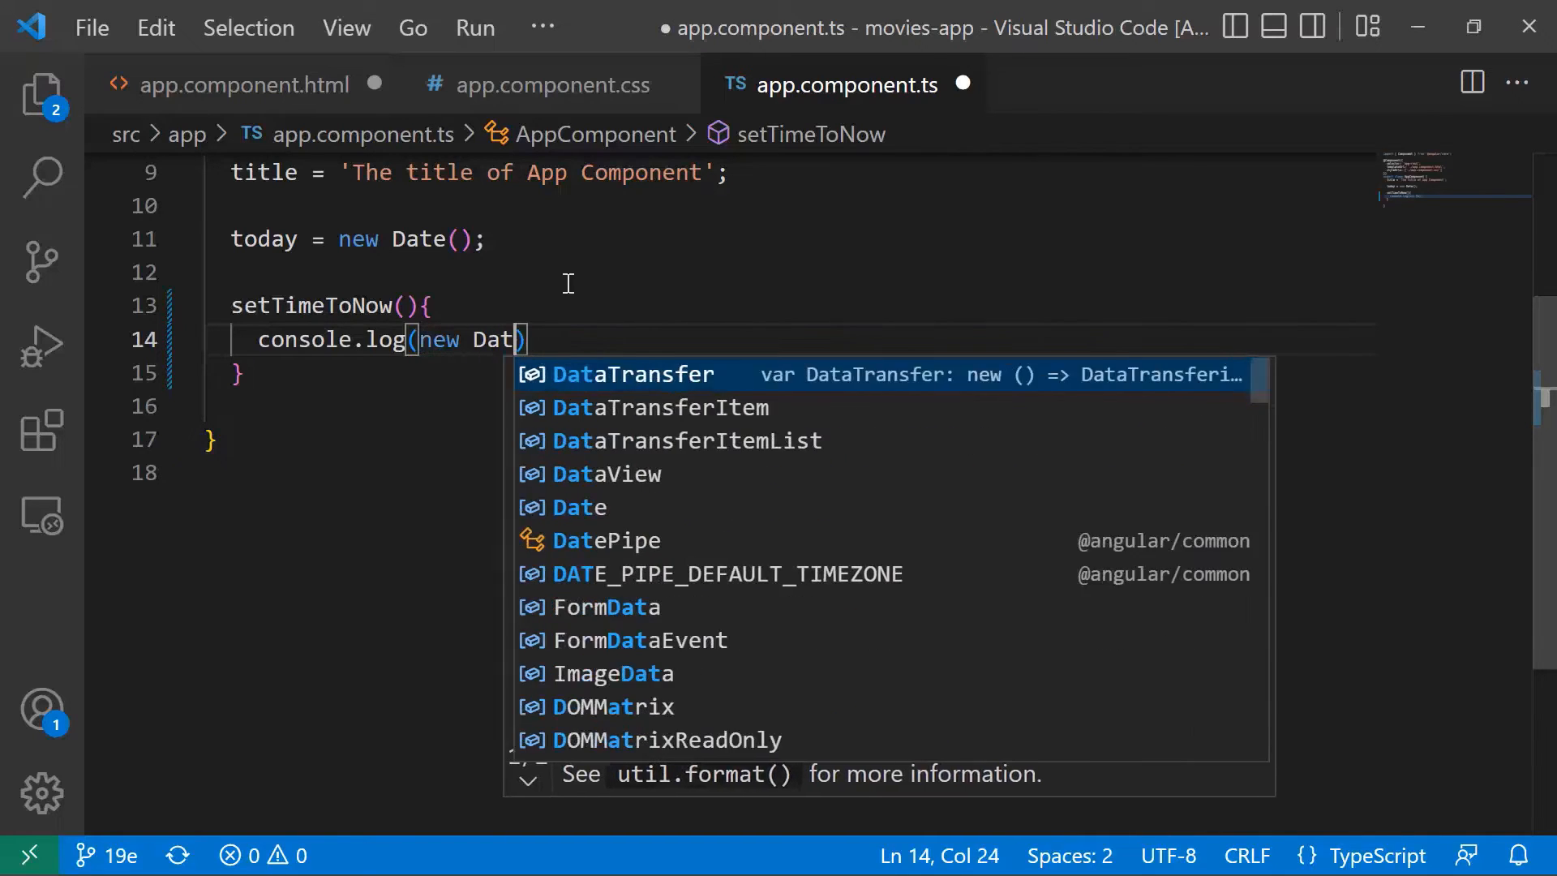
type("e()")
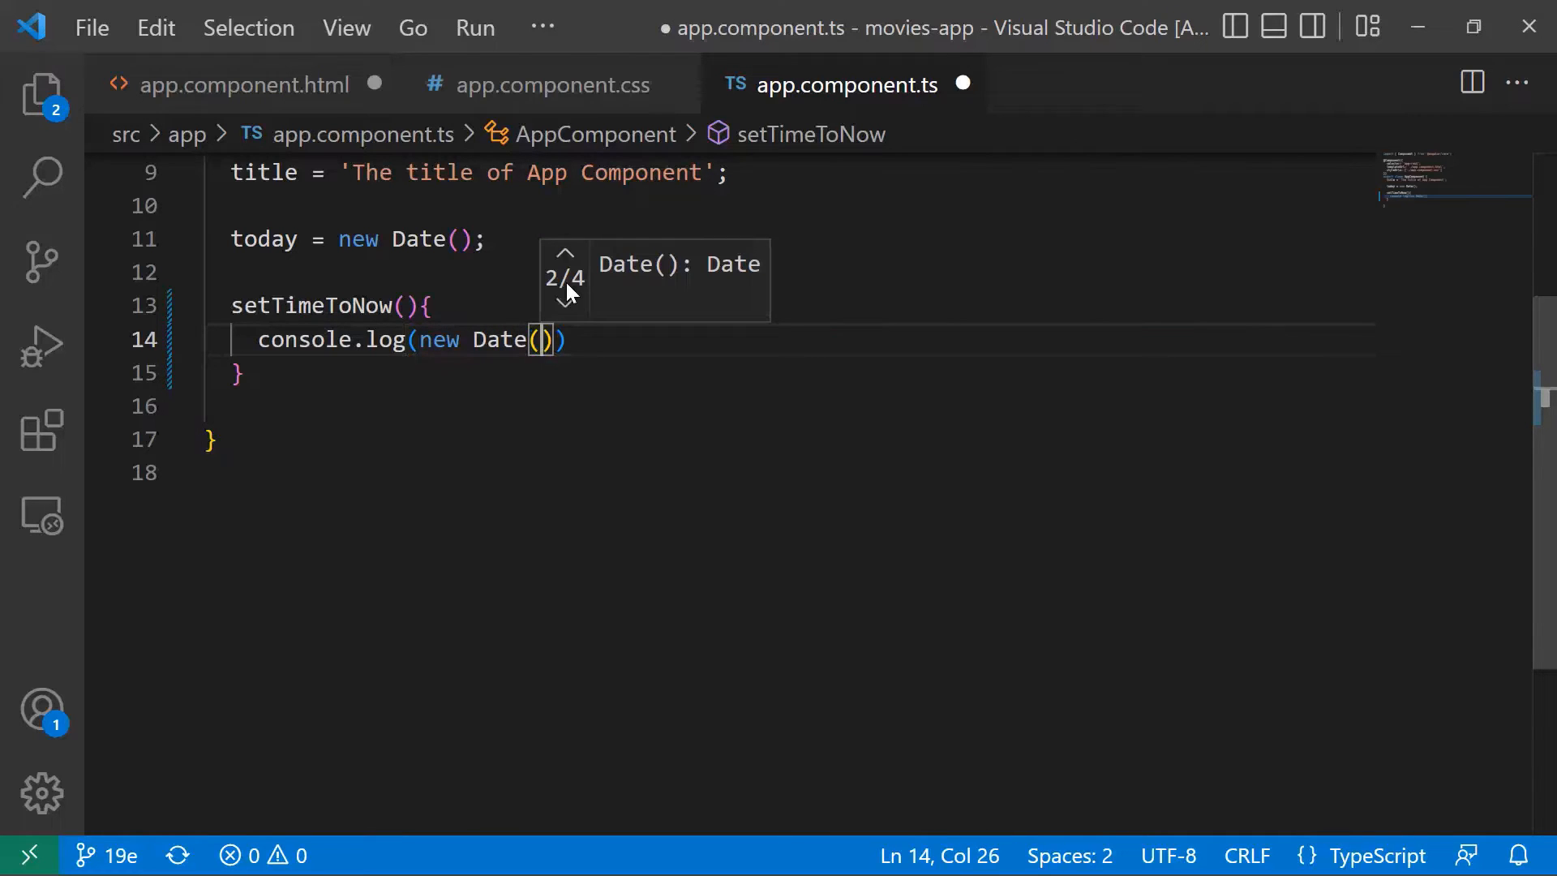
type(";")
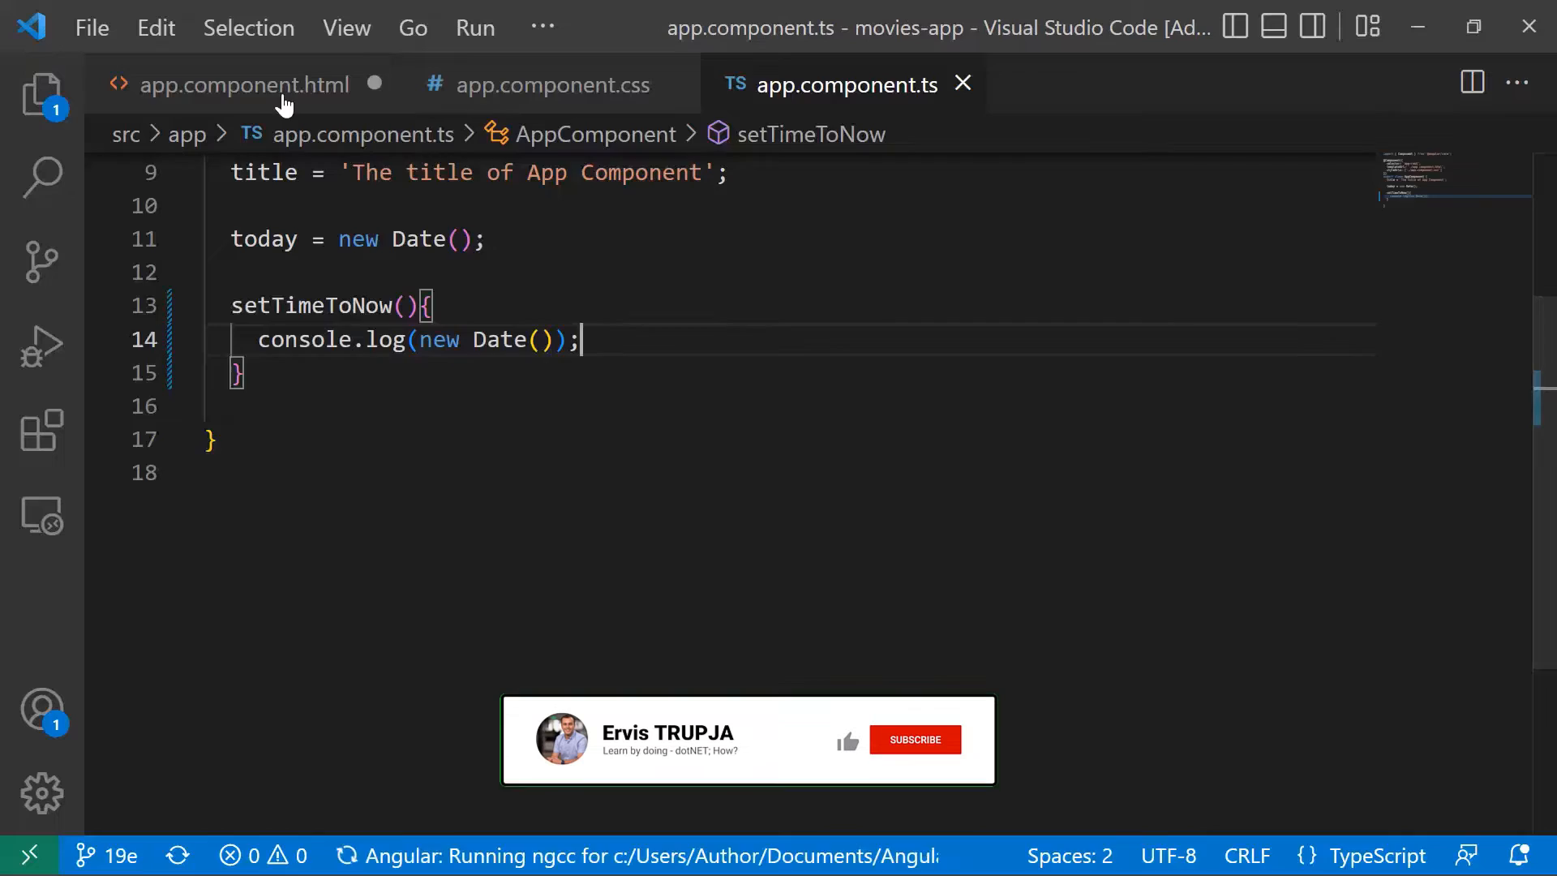
left_click(240, 84)
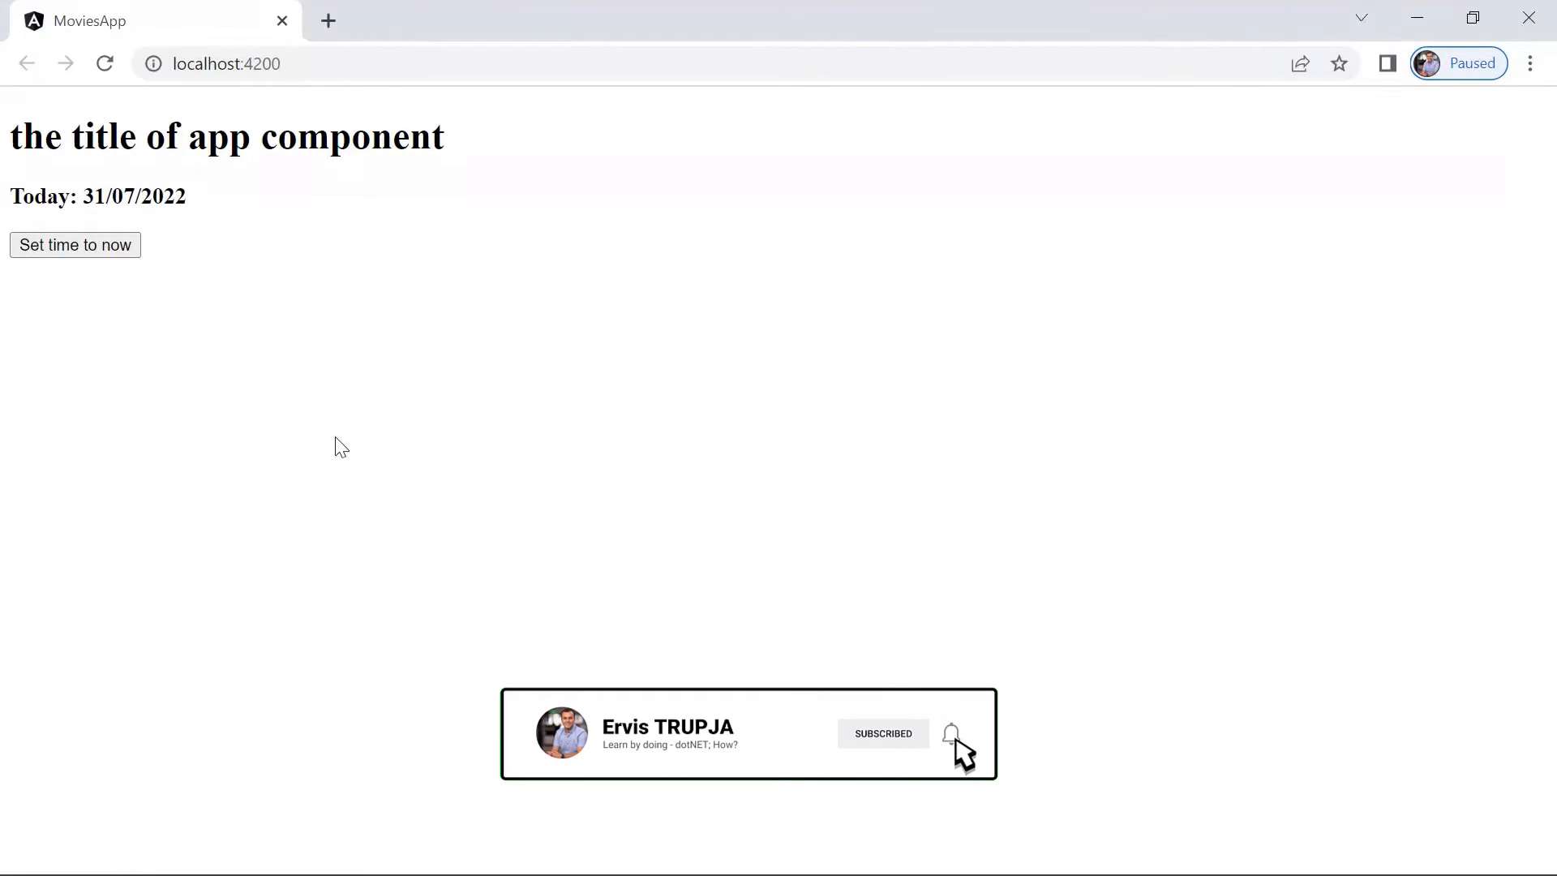
Open the browser console and press Set time to now three times, logging three timestamps.
left_click(950, 733)
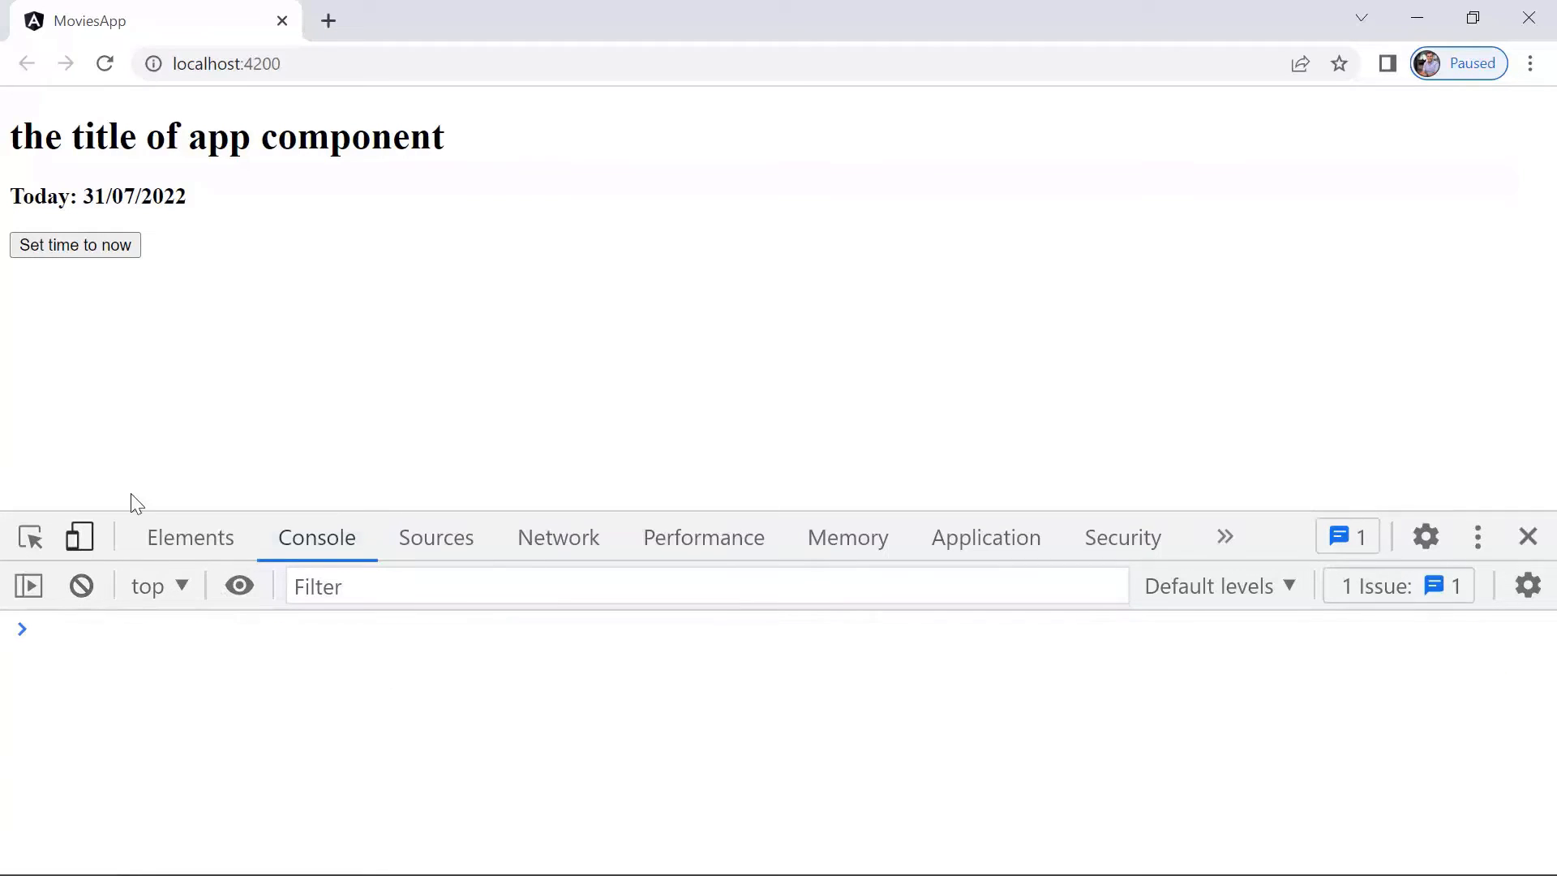
left_click(74, 245)
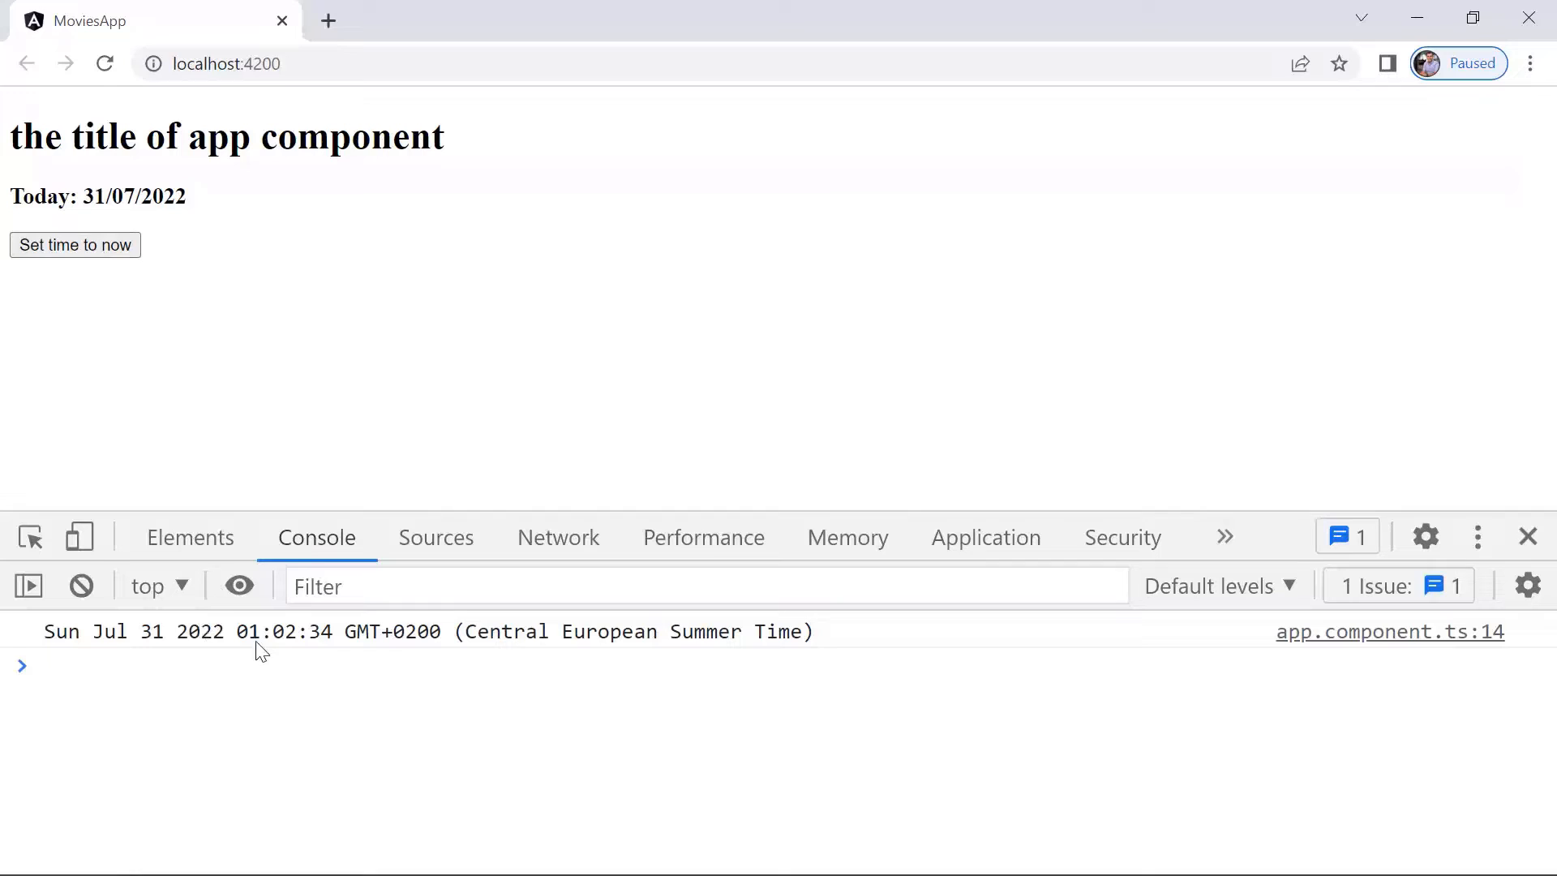
mouse_move(494, 658)
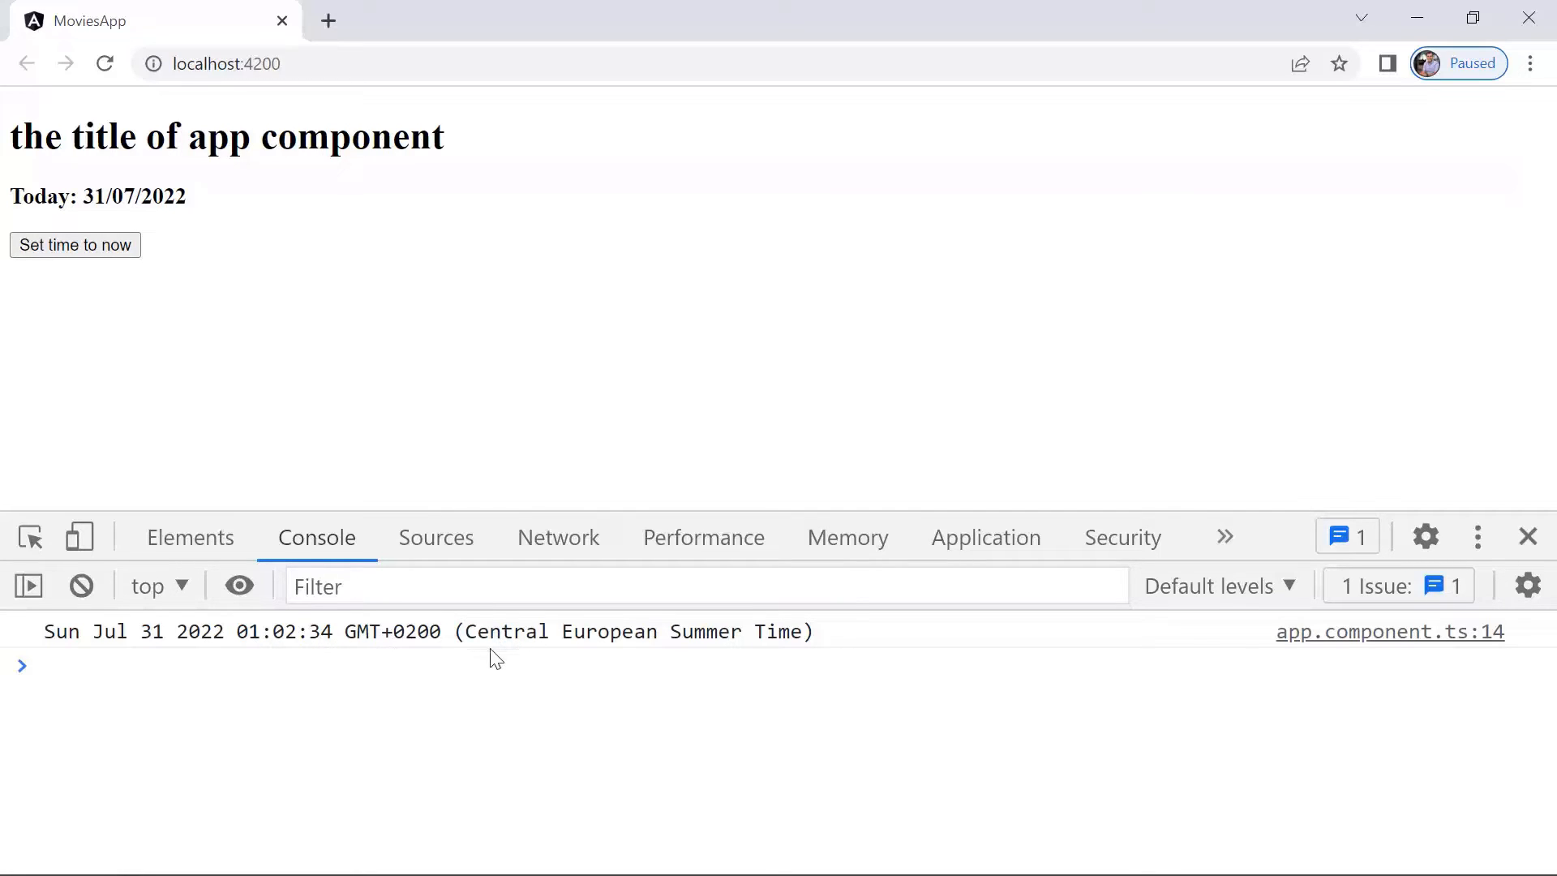
mouse_move(247, 652)
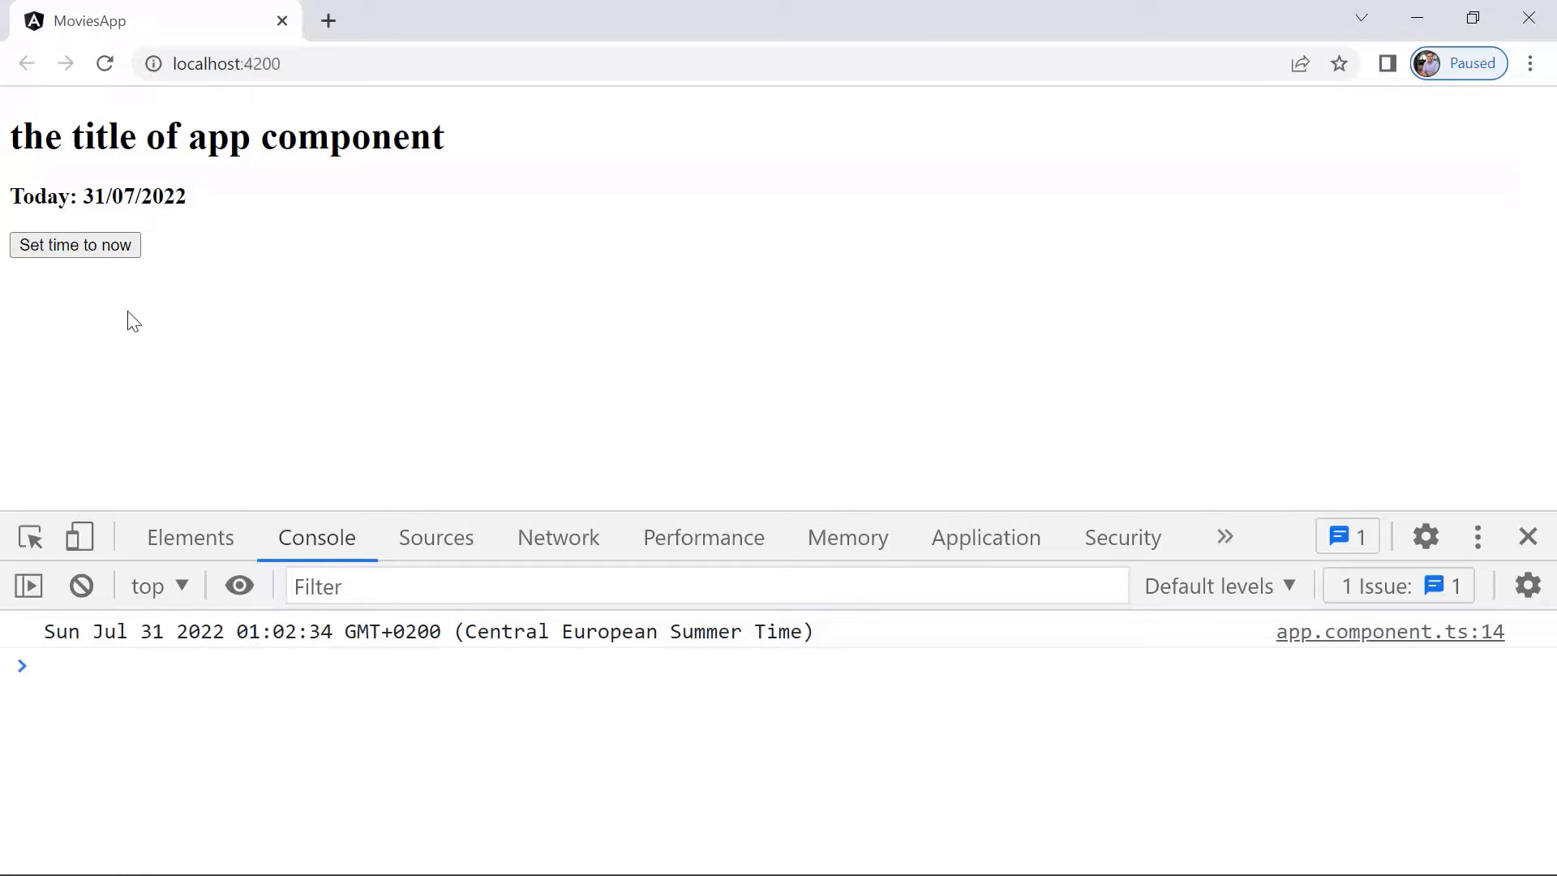
left_click(75, 245)
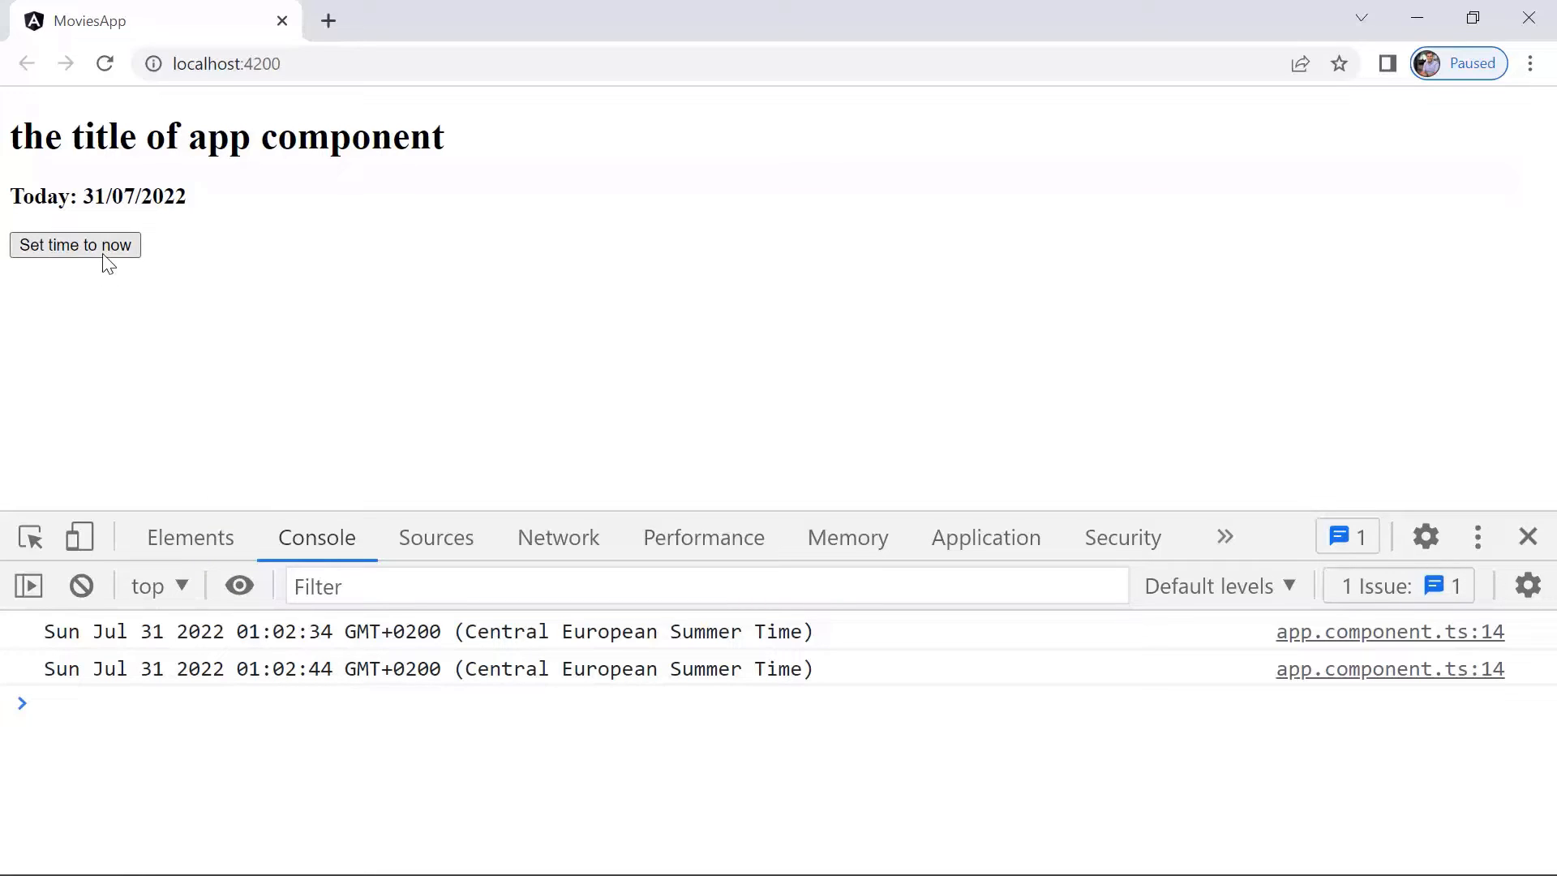
left_click(75, 245)
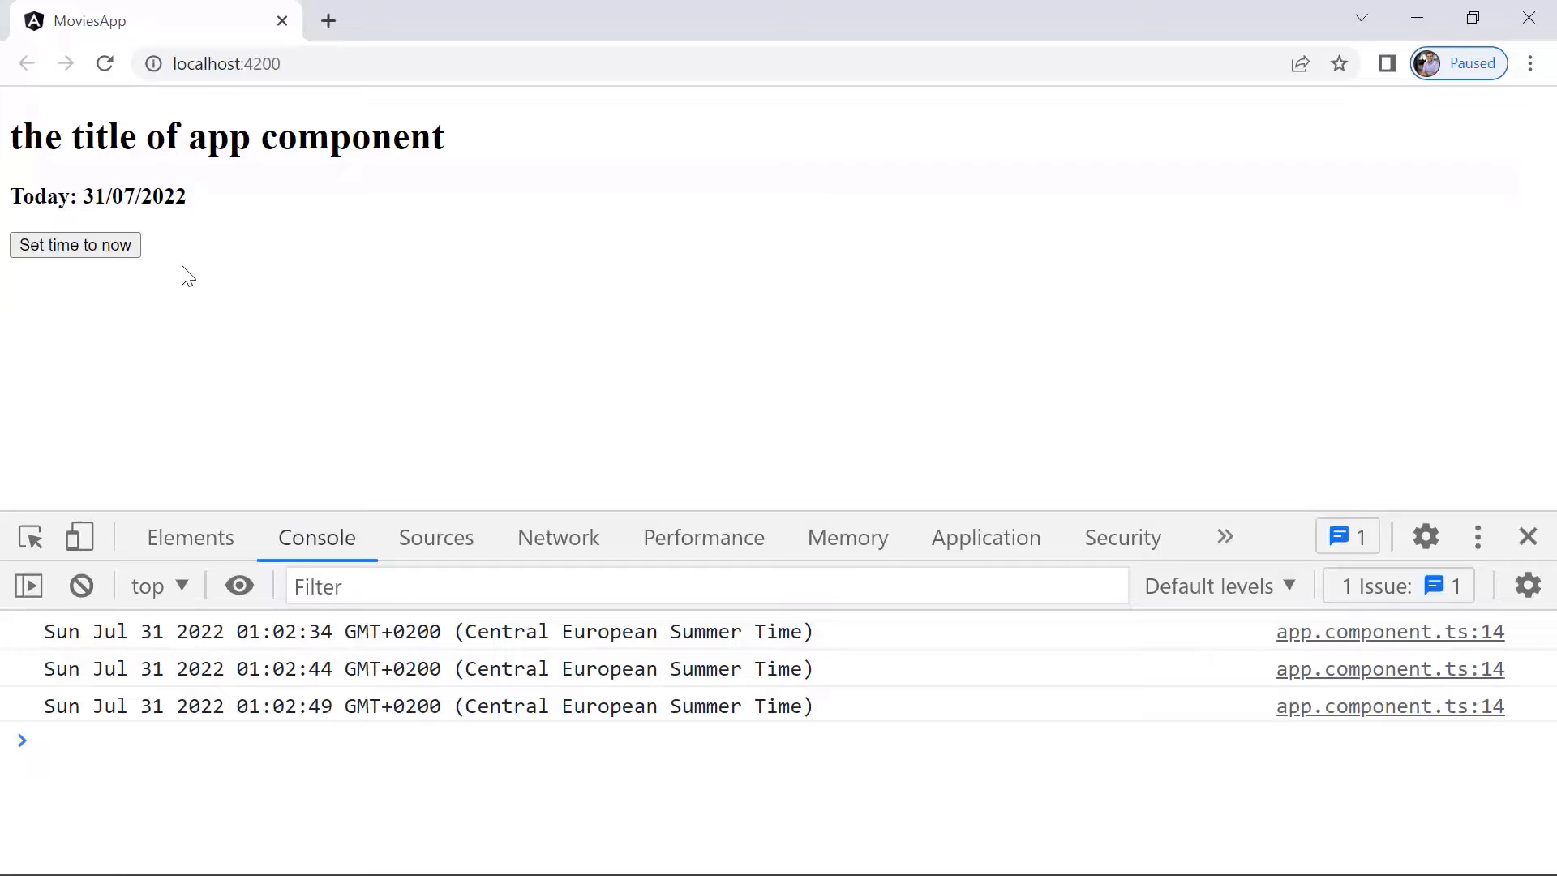
mouse_move(112, 329)
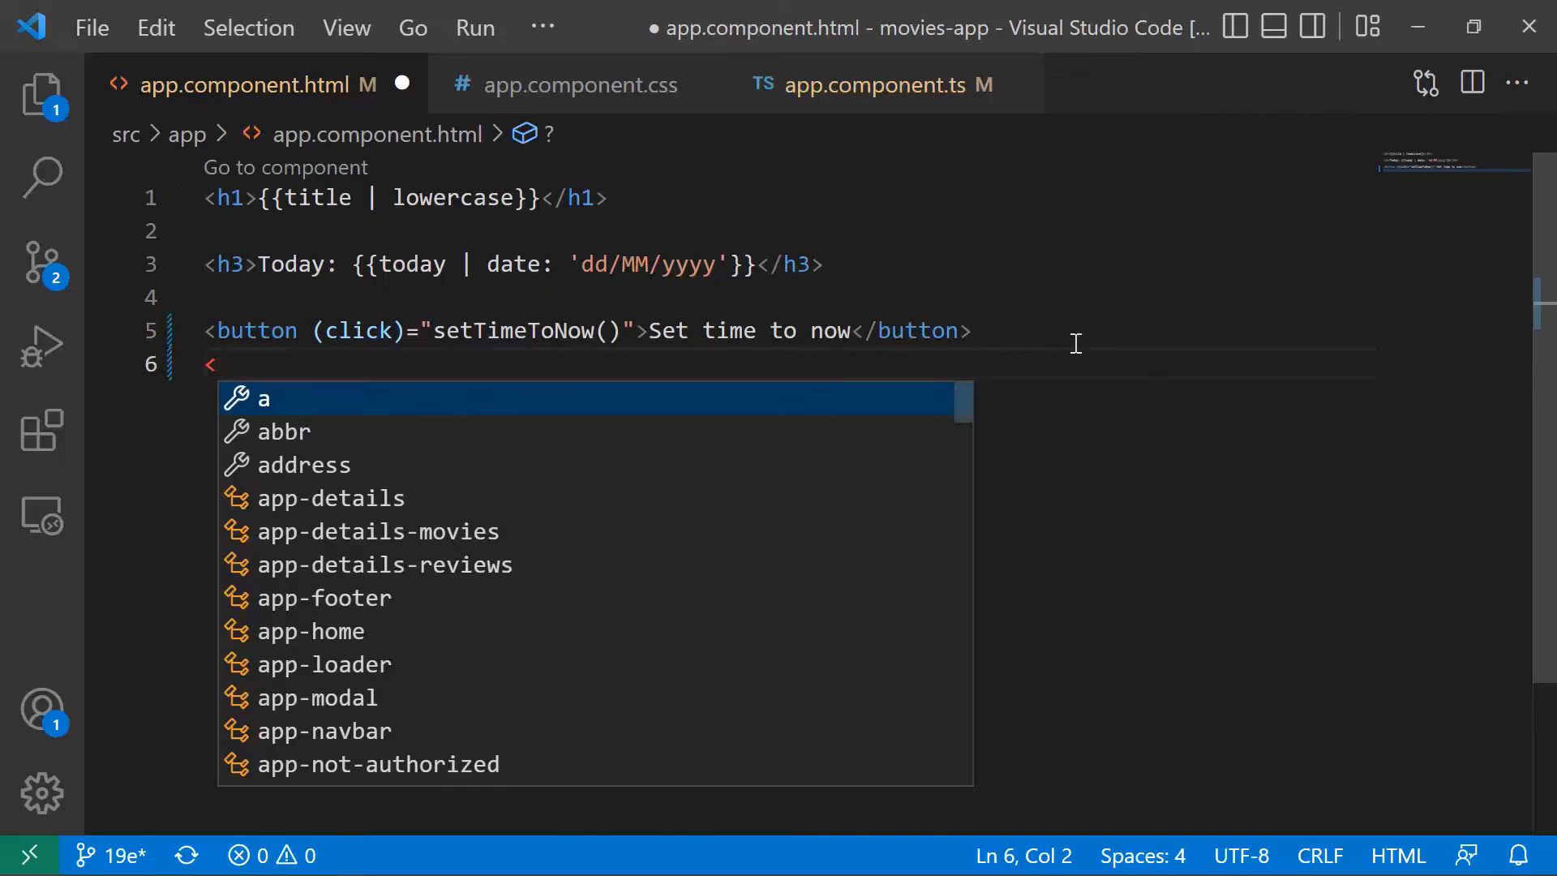
Add a <p>Time now: {{timeNow}}</p> paragraph below the button in app.component.html.
type("h2")
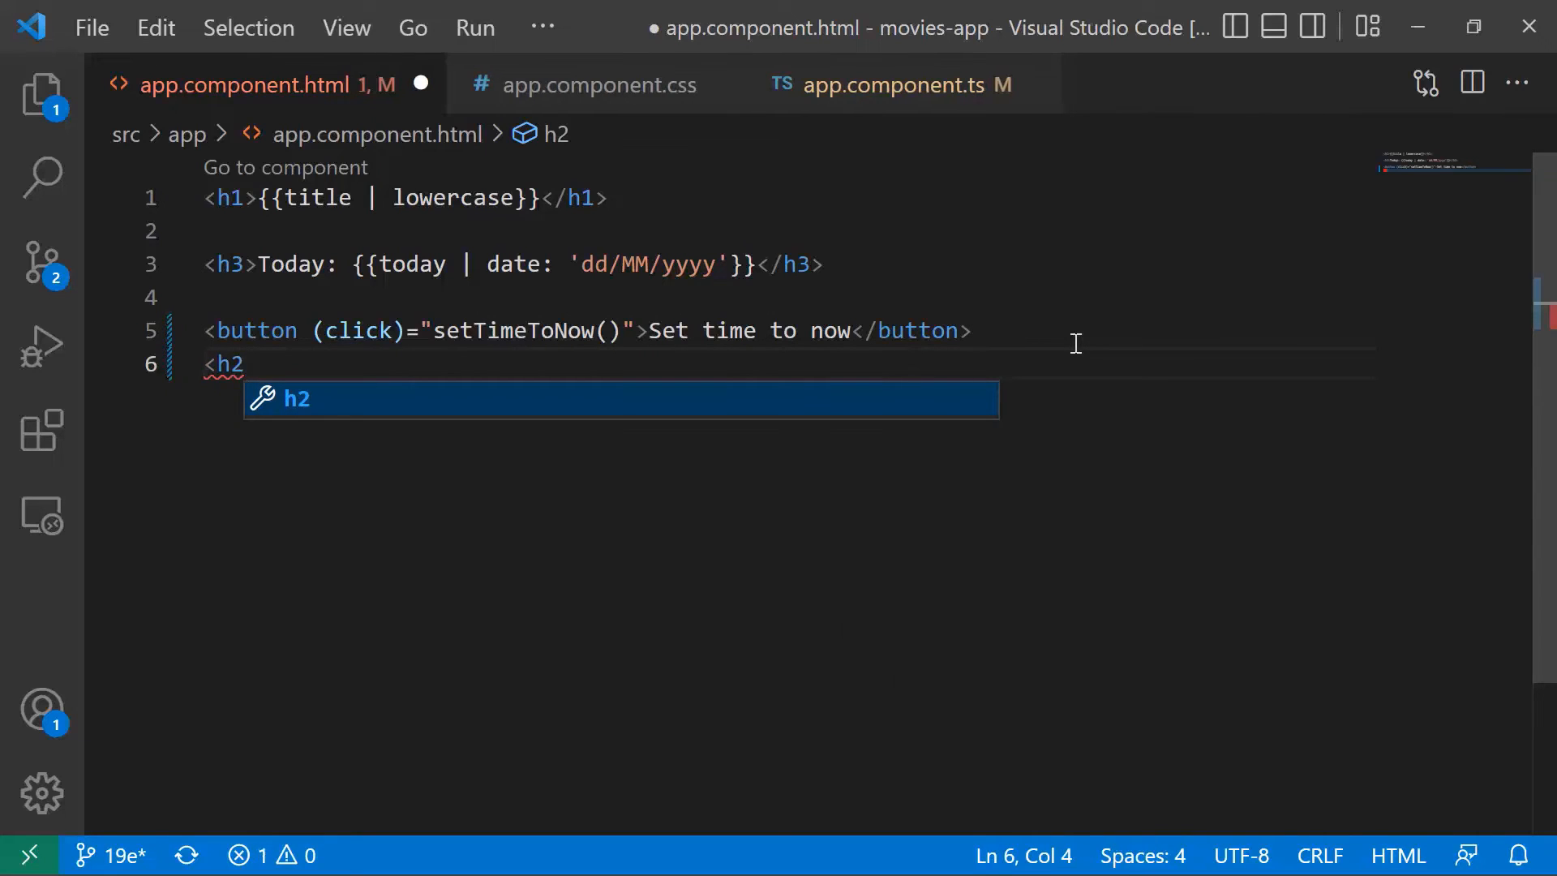
type("p")
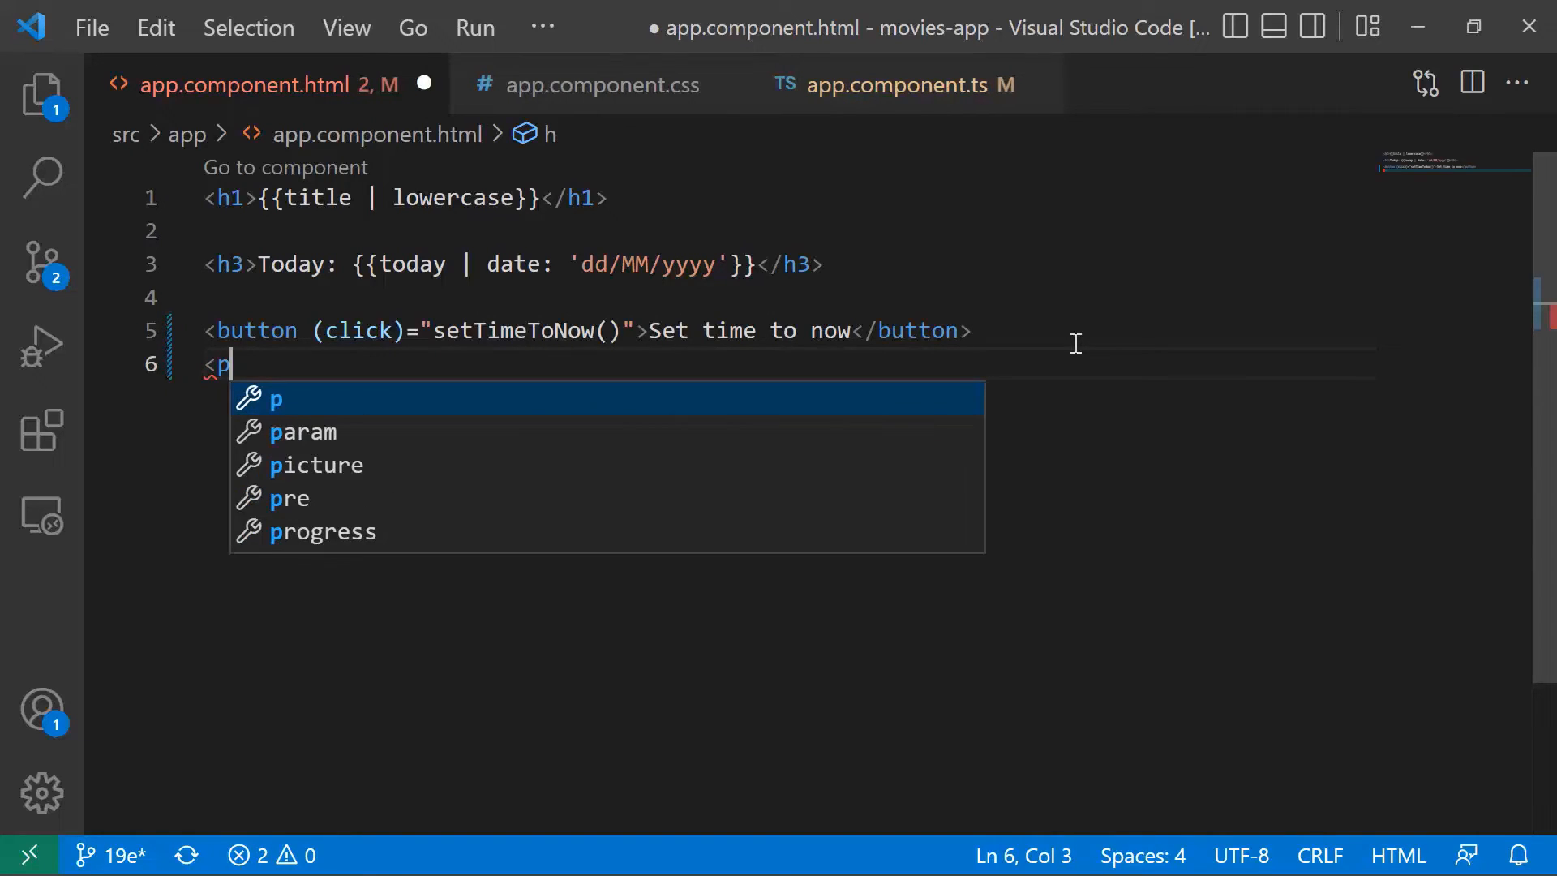
type(">Time </p>")
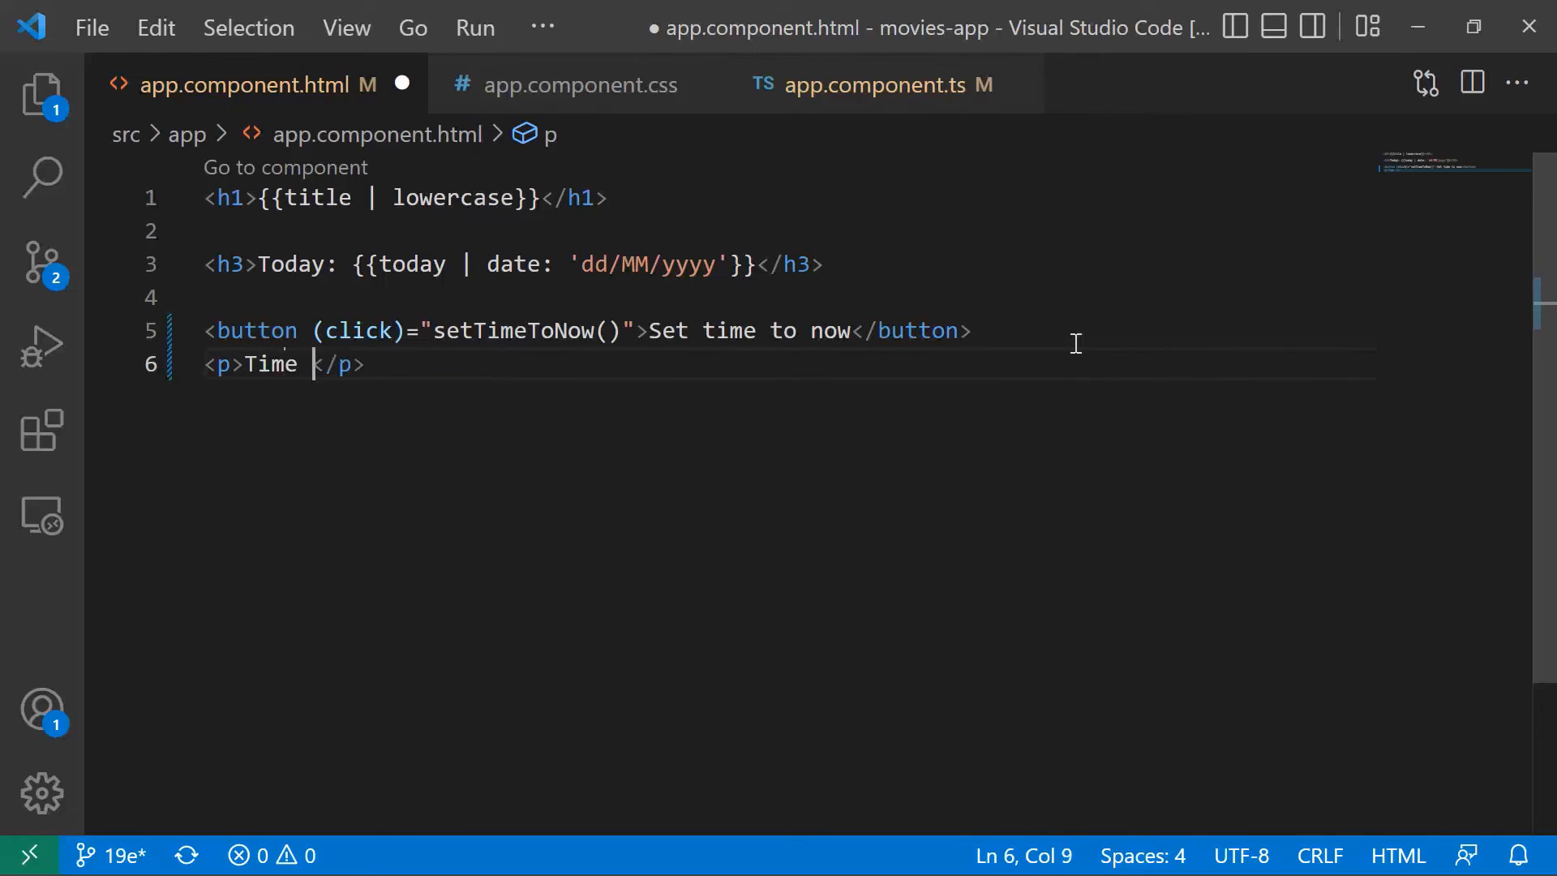
type("now: {")
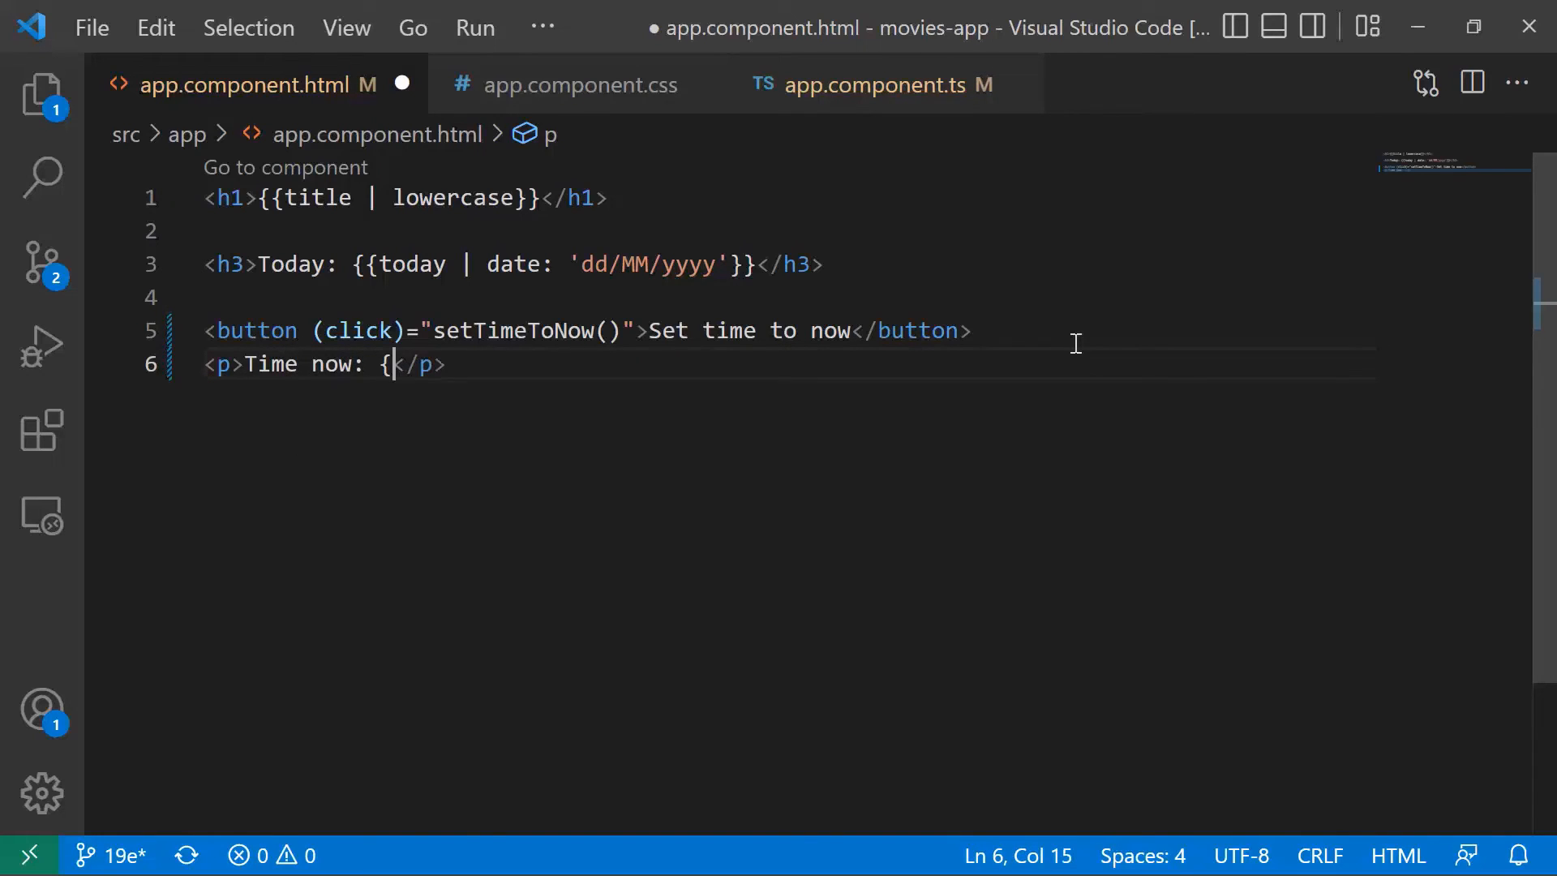
type("}}")
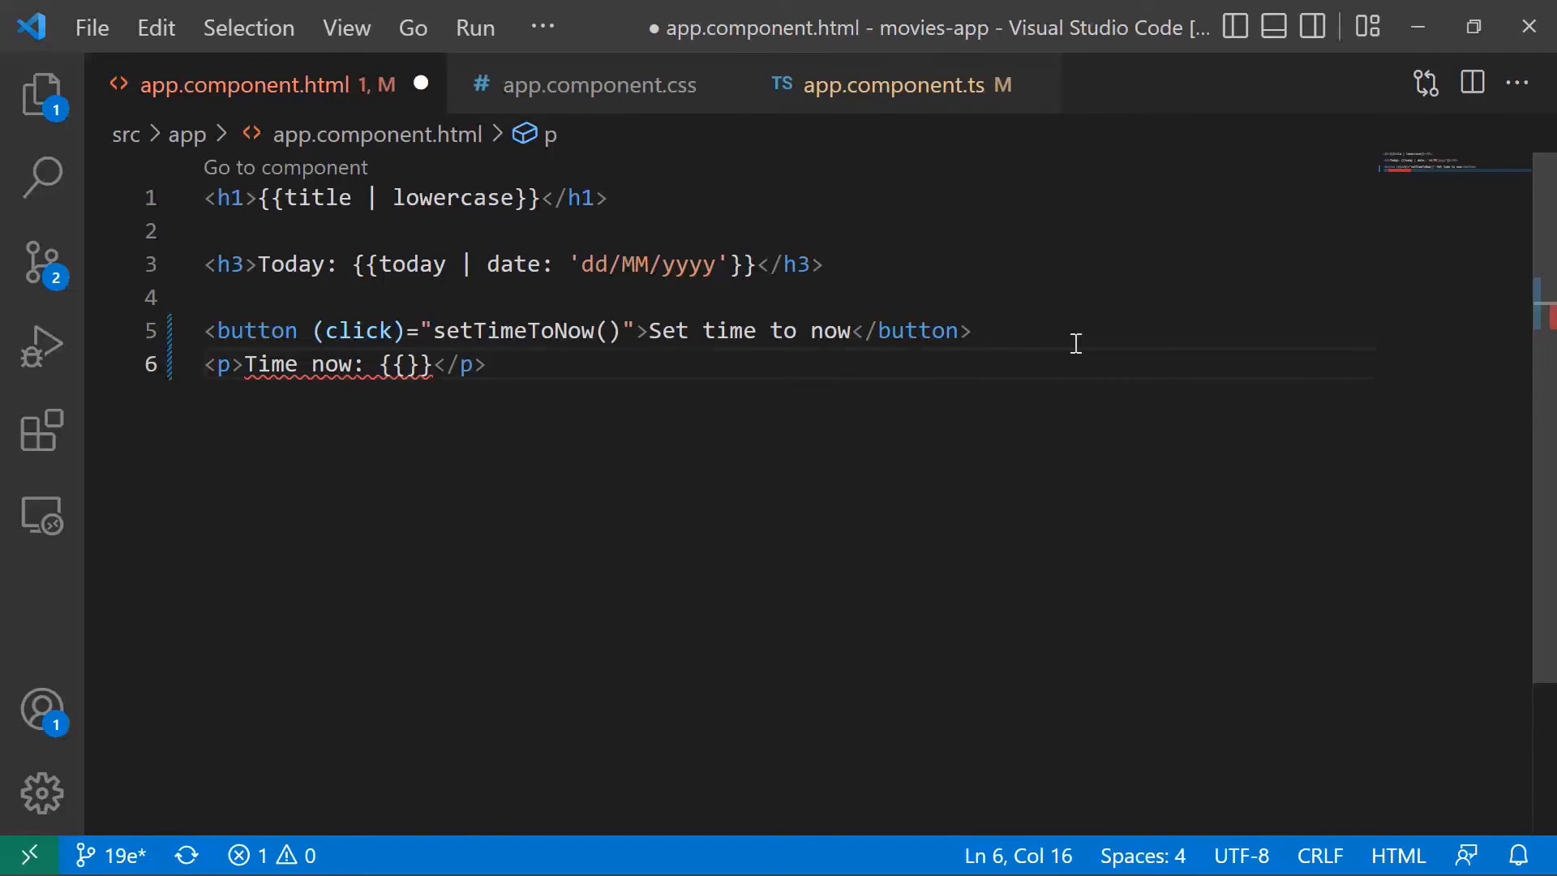
type("now")
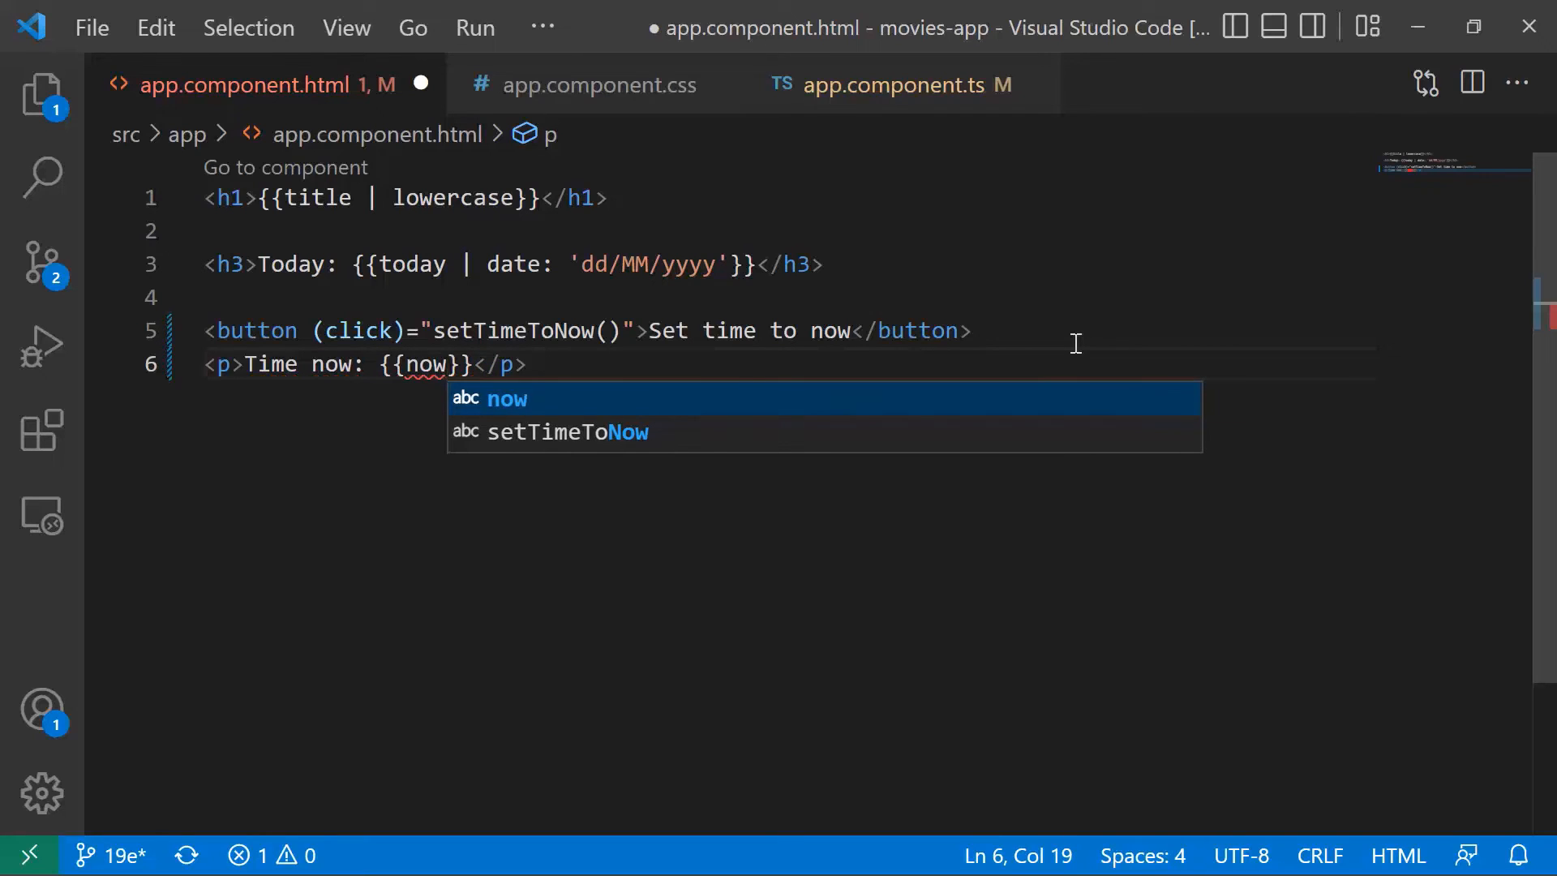
type("timeNow")
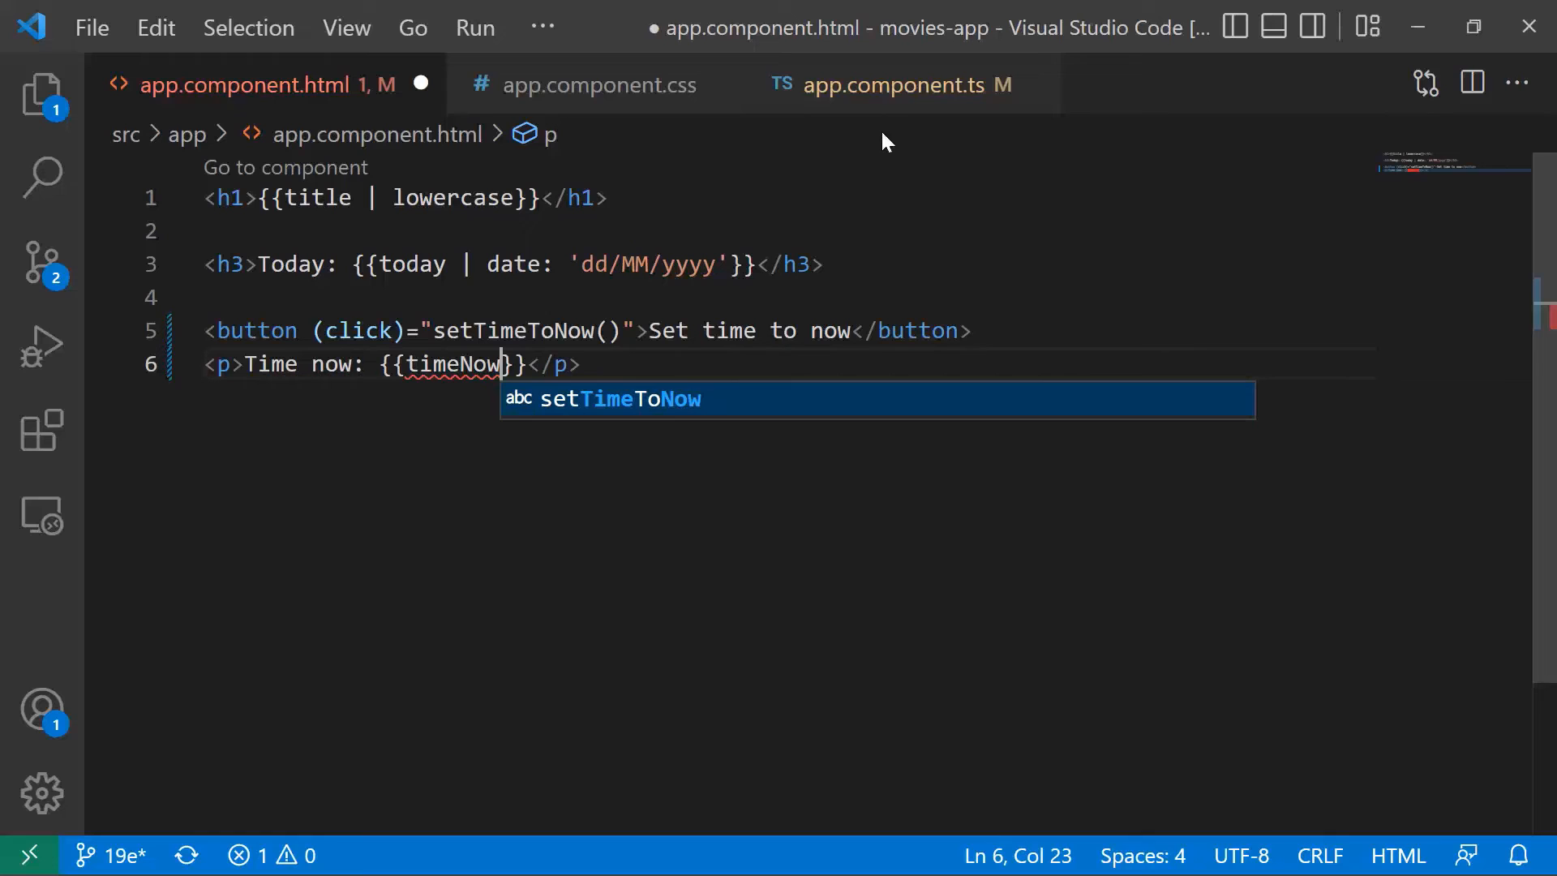
left_click(897, 84)
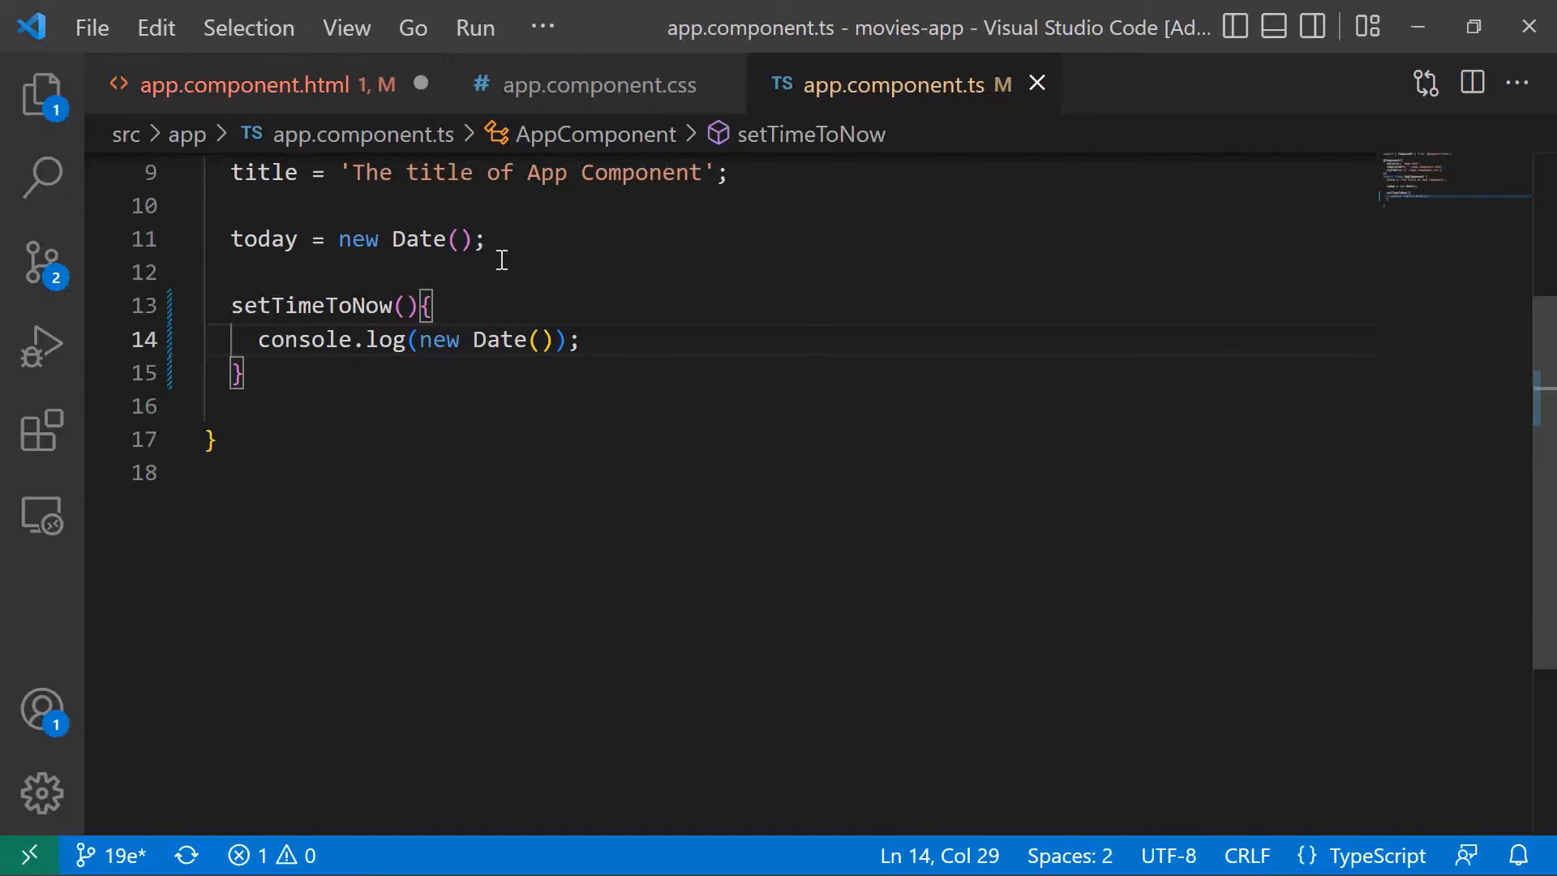
Declare timeNow = new Date and make setTimeToNow() assign this.timeNow = new Date() instead of logging.
type("timeNow")
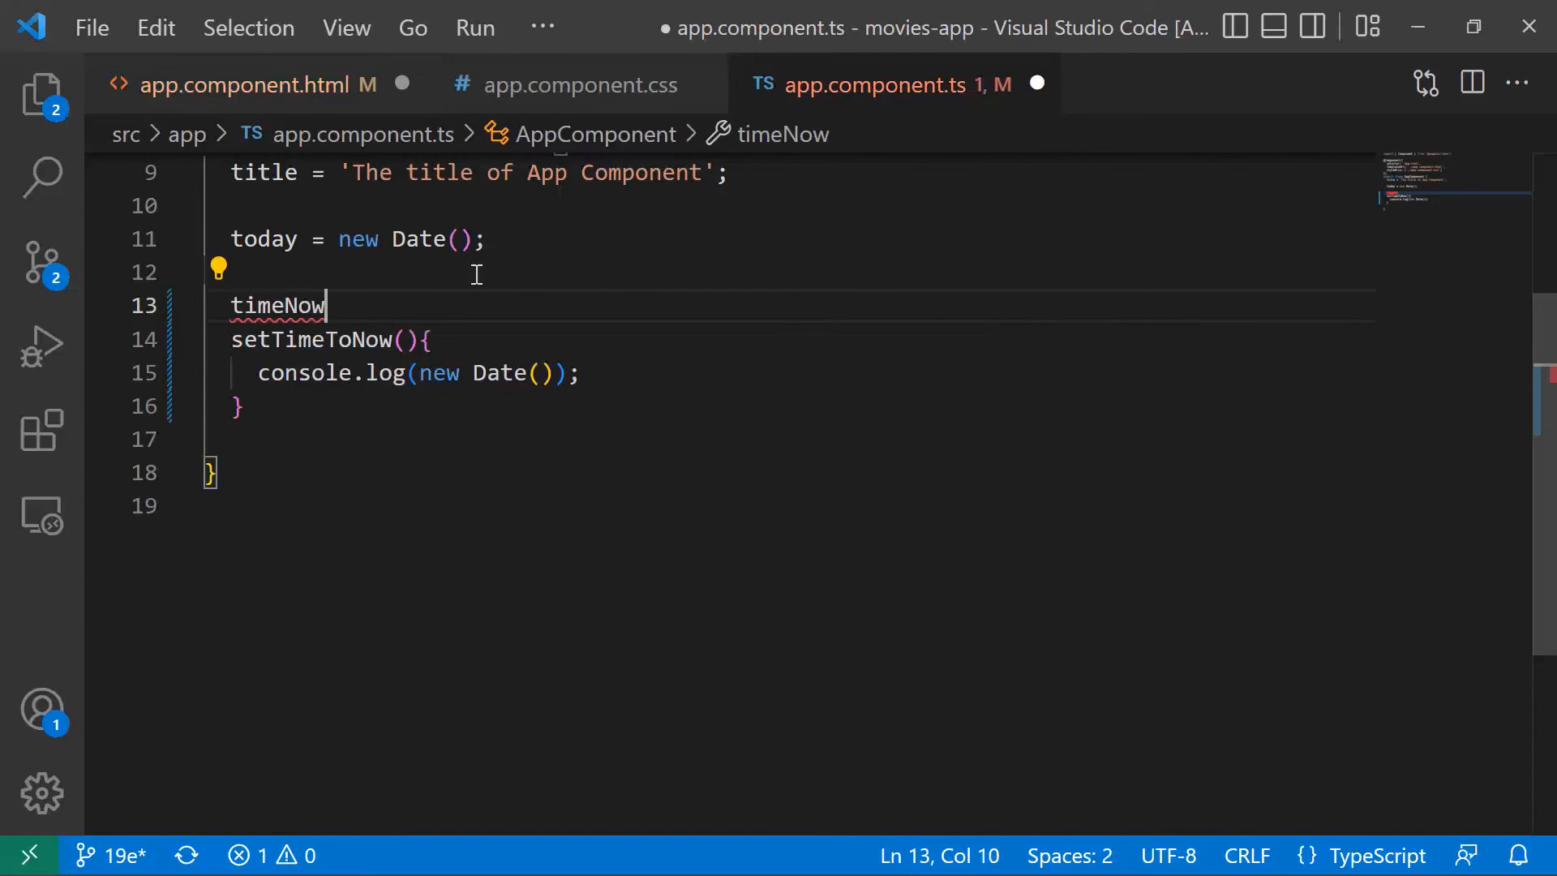
type("= new Date();")
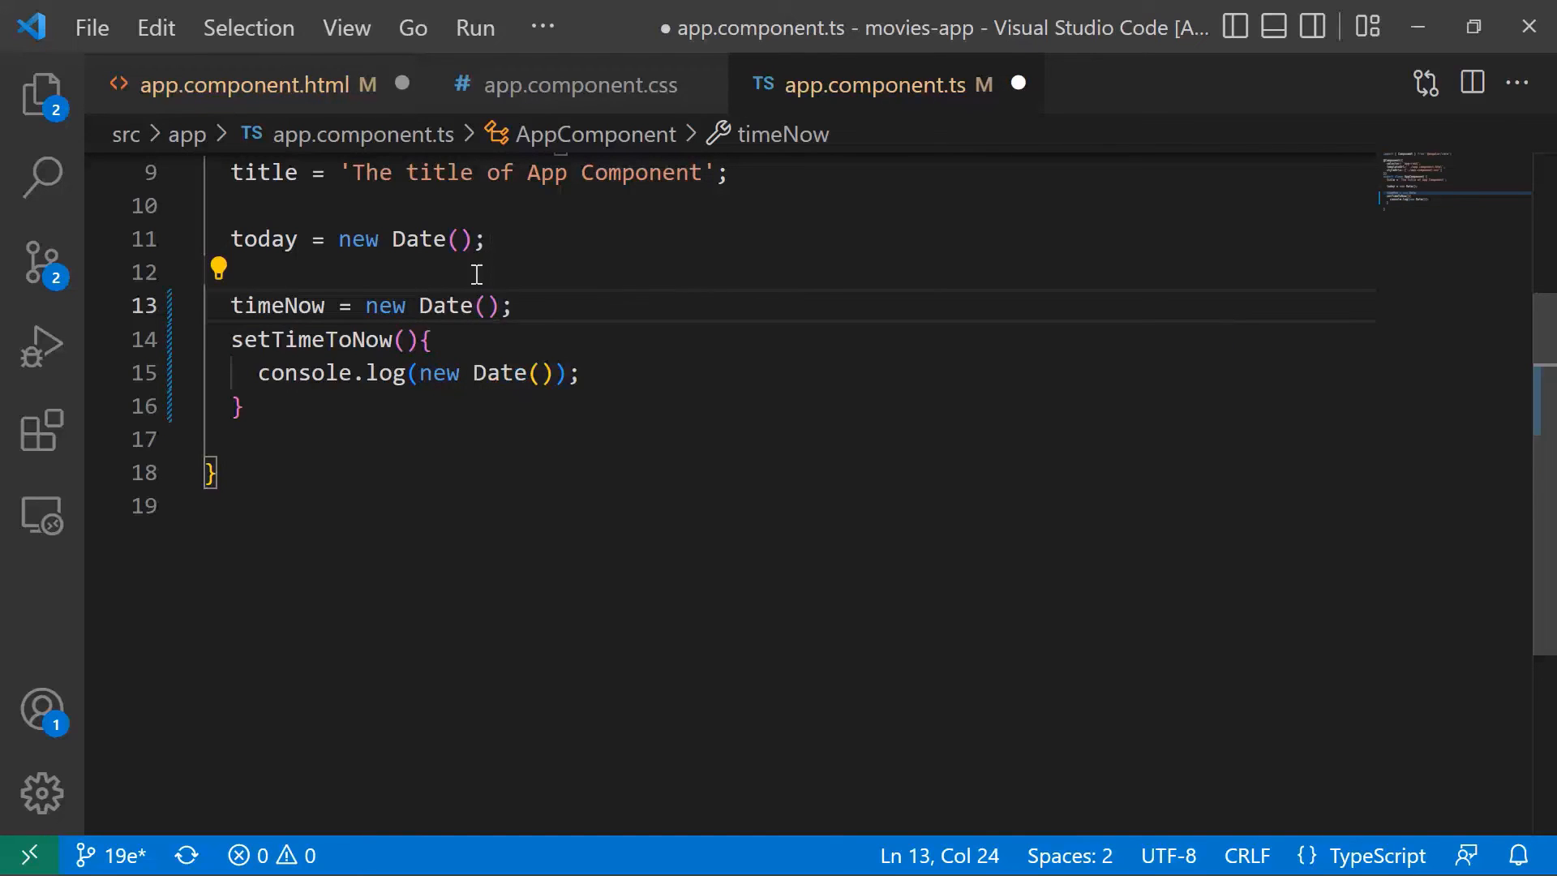
double_click(311, 340)
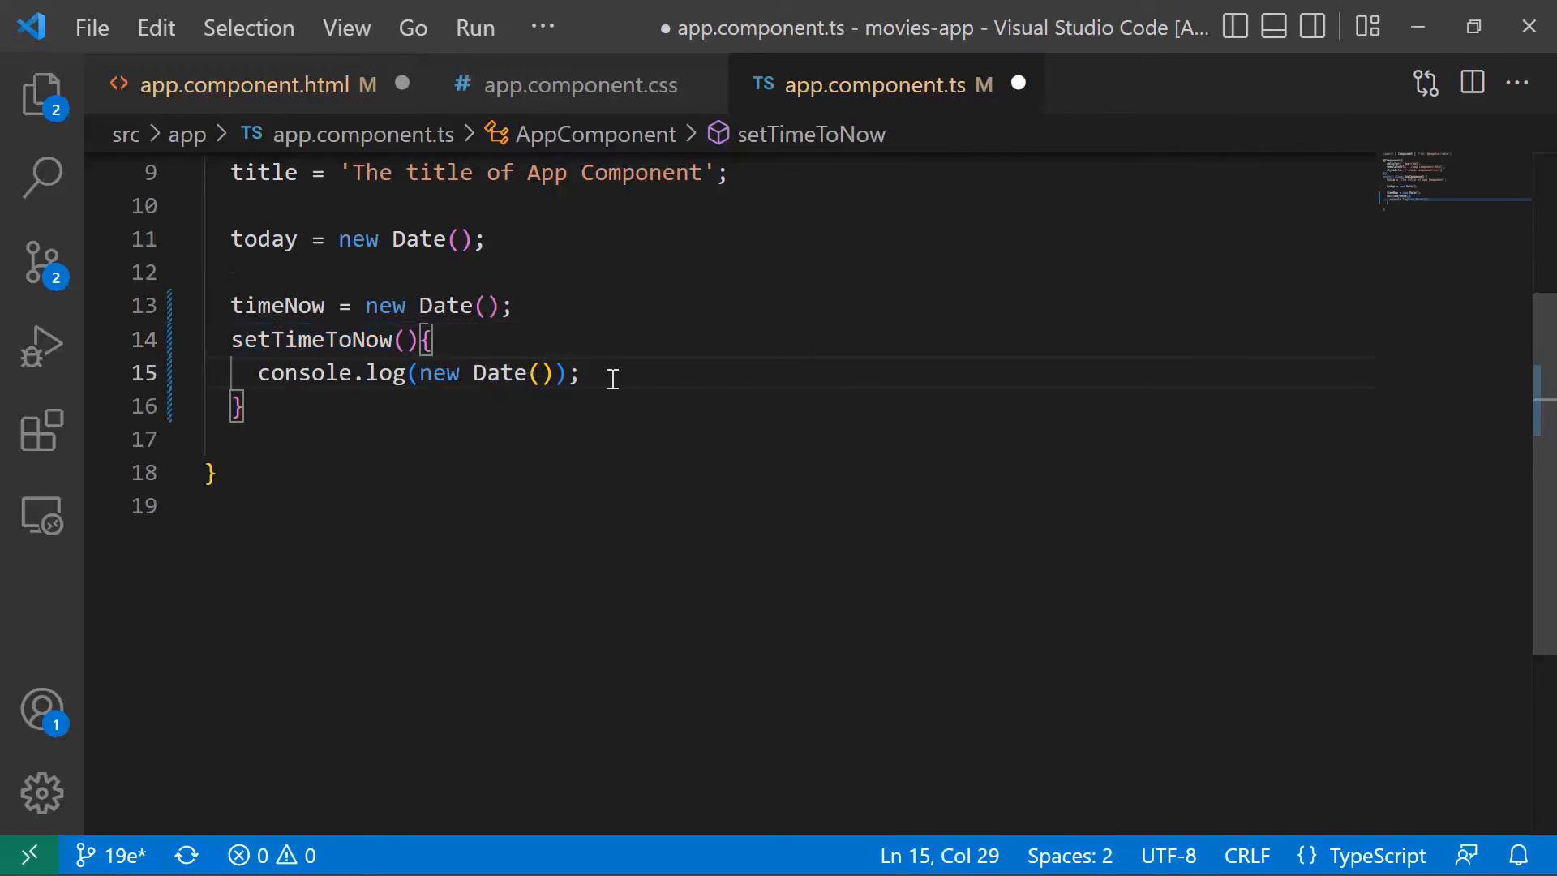
type("timeNow =")
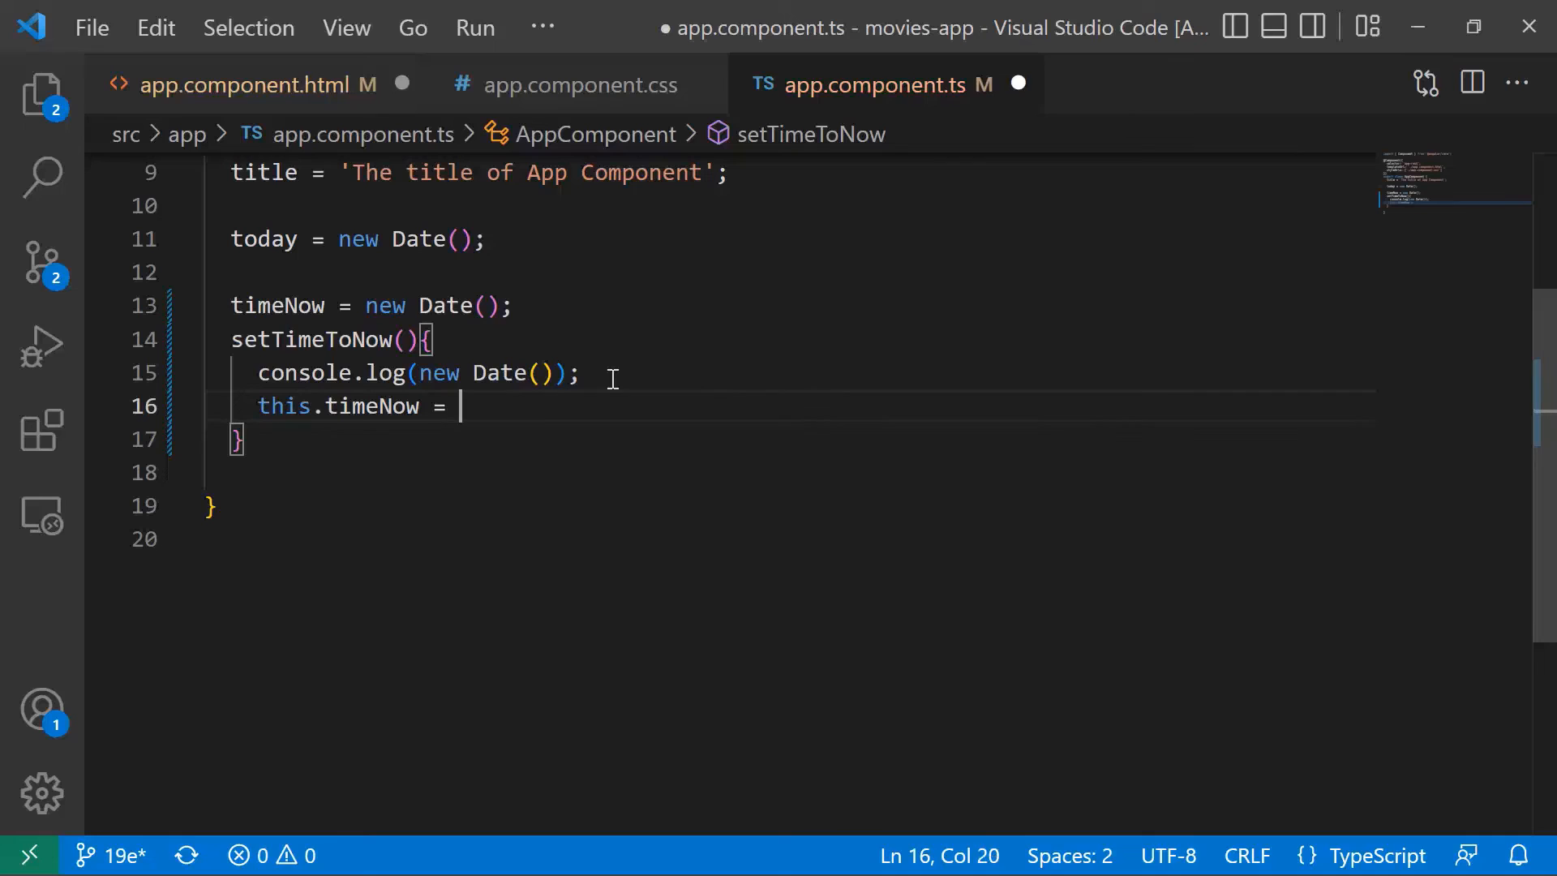
type("new")
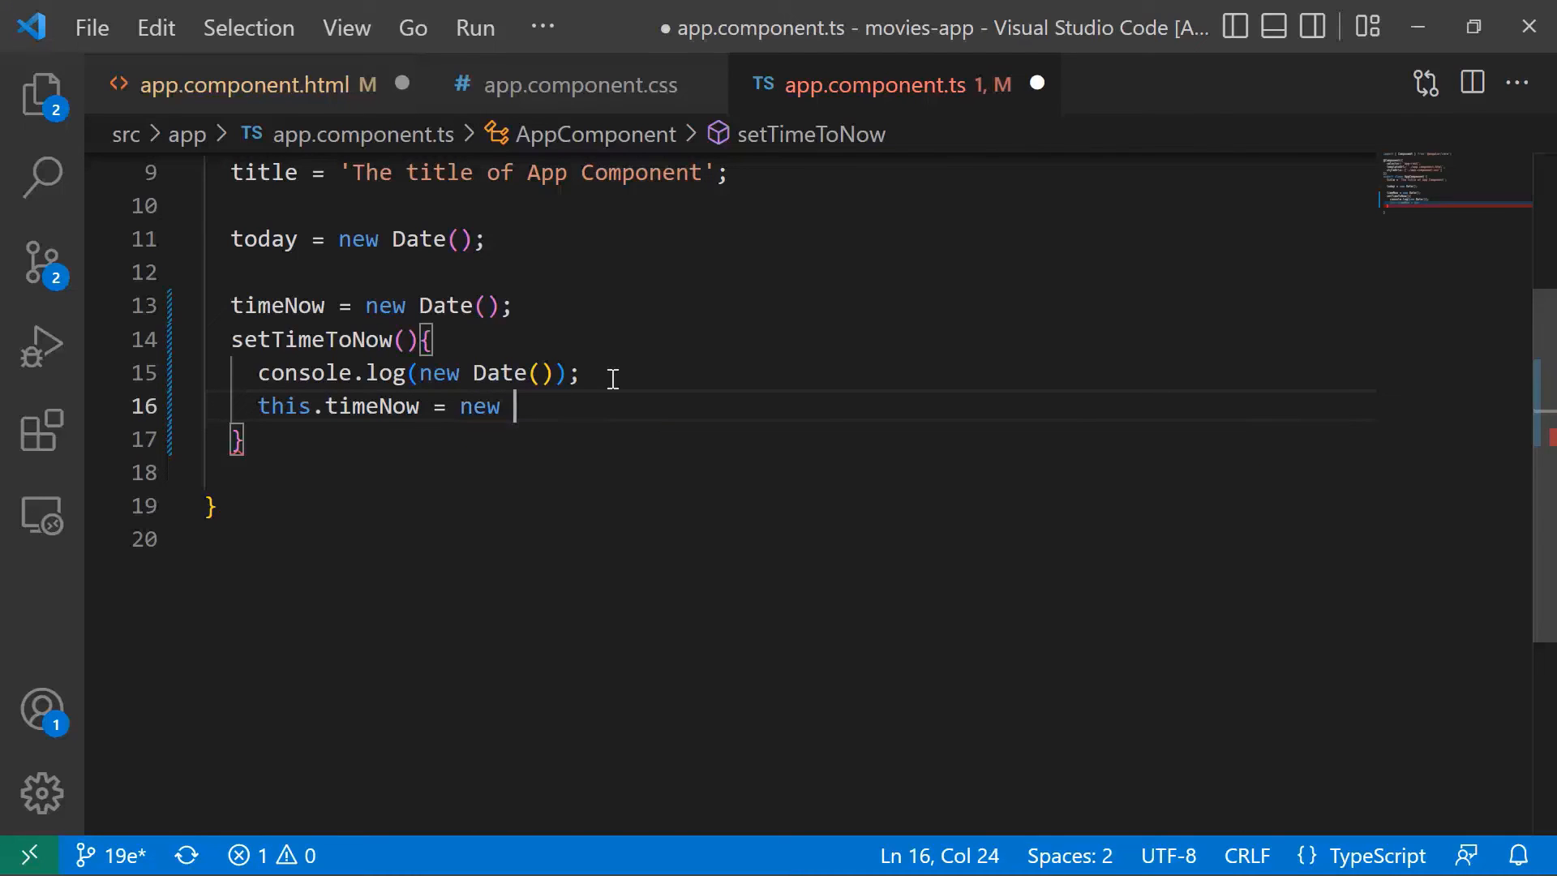
type("Date();")
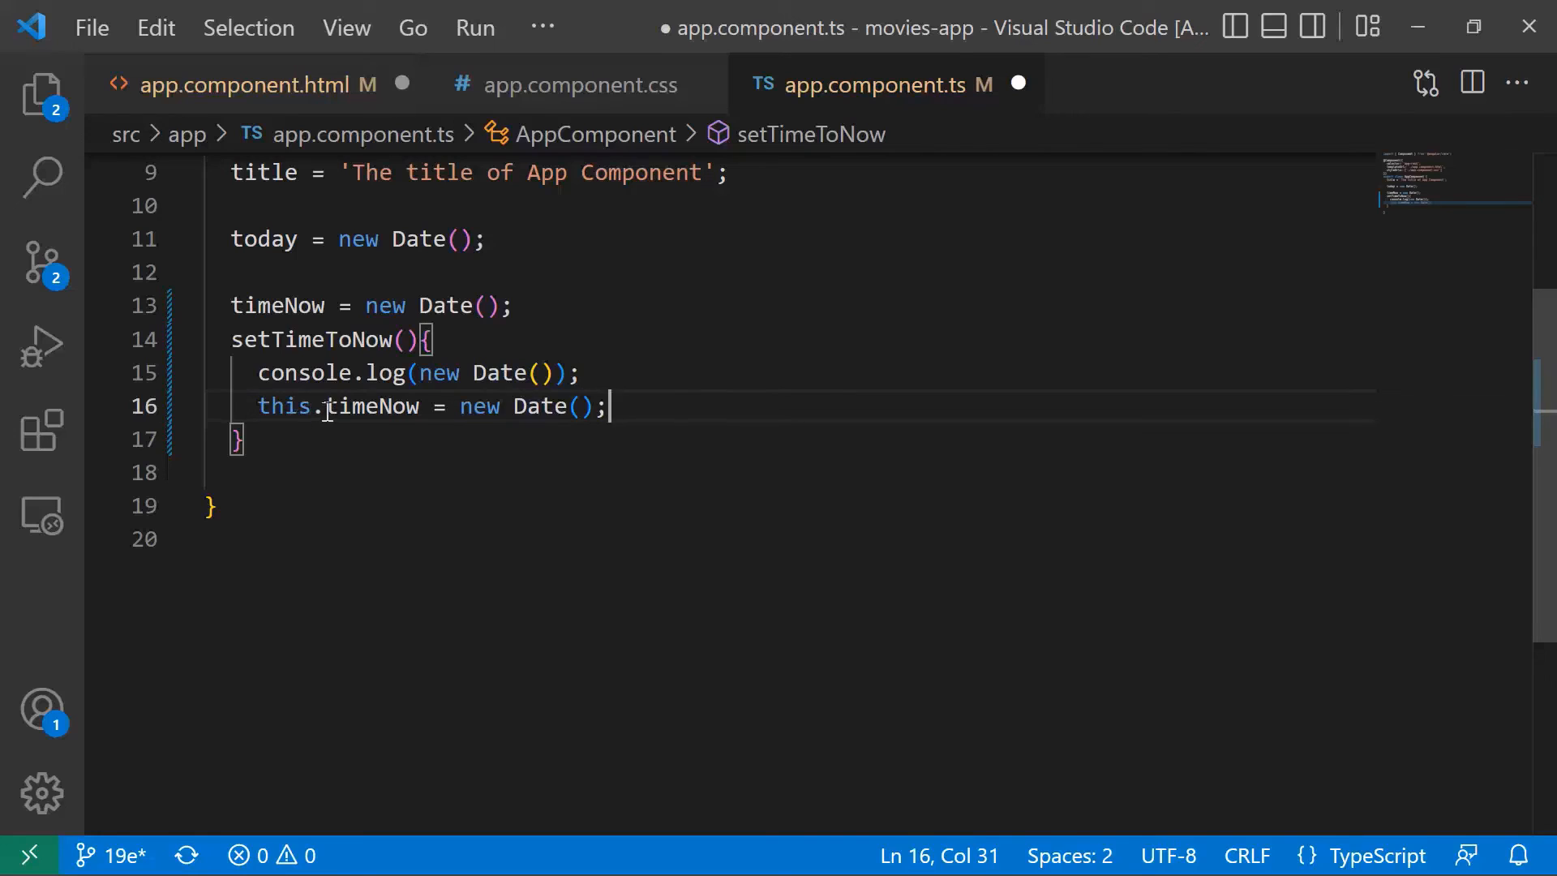
double_click(286, 406)
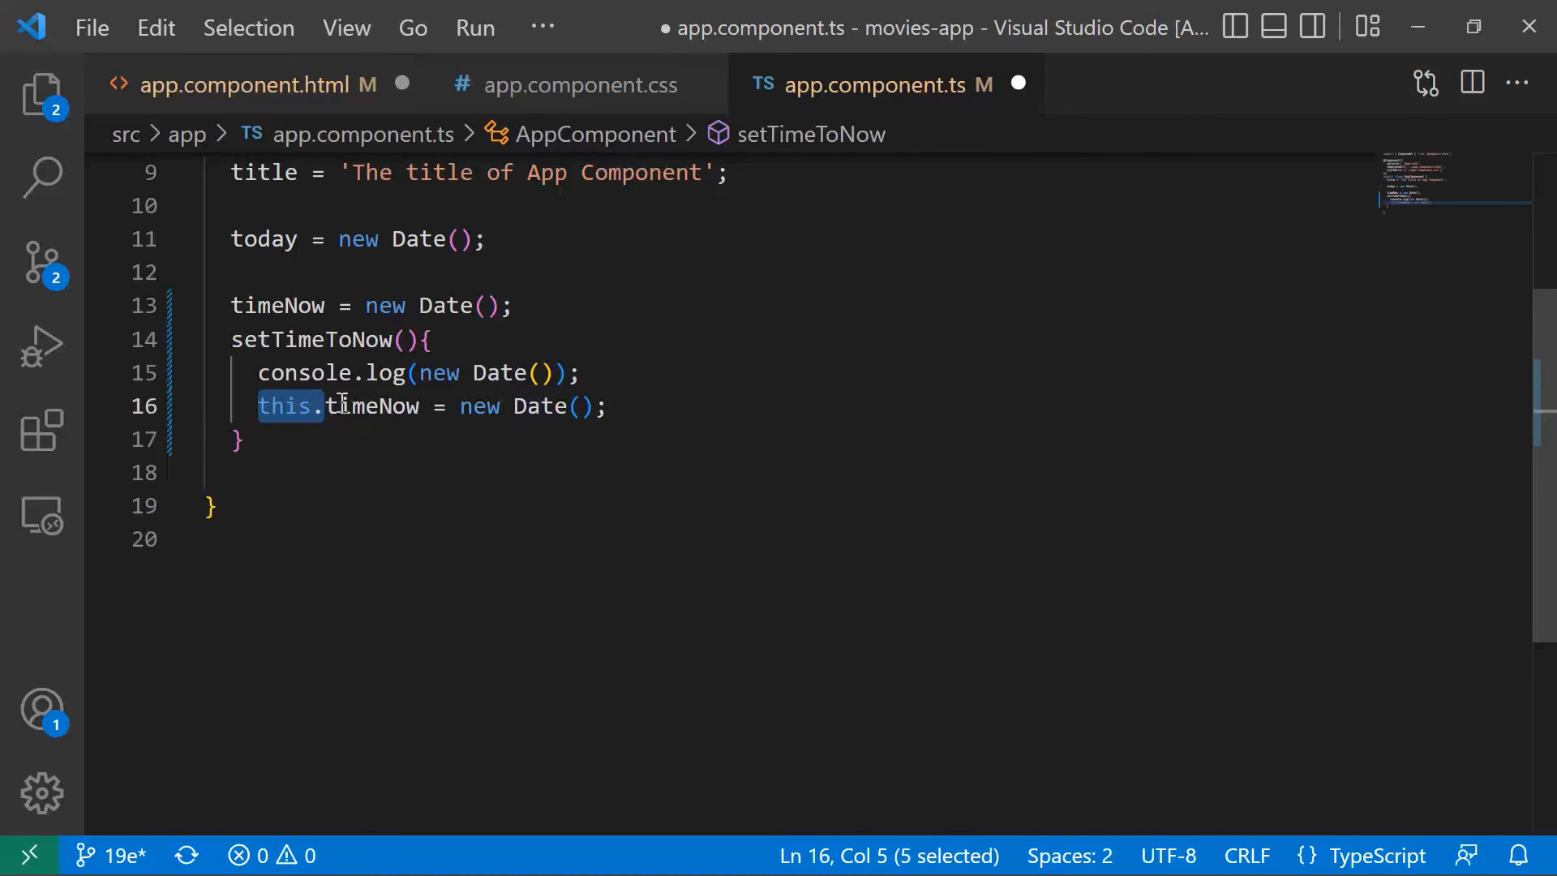
double_click(277, 304)
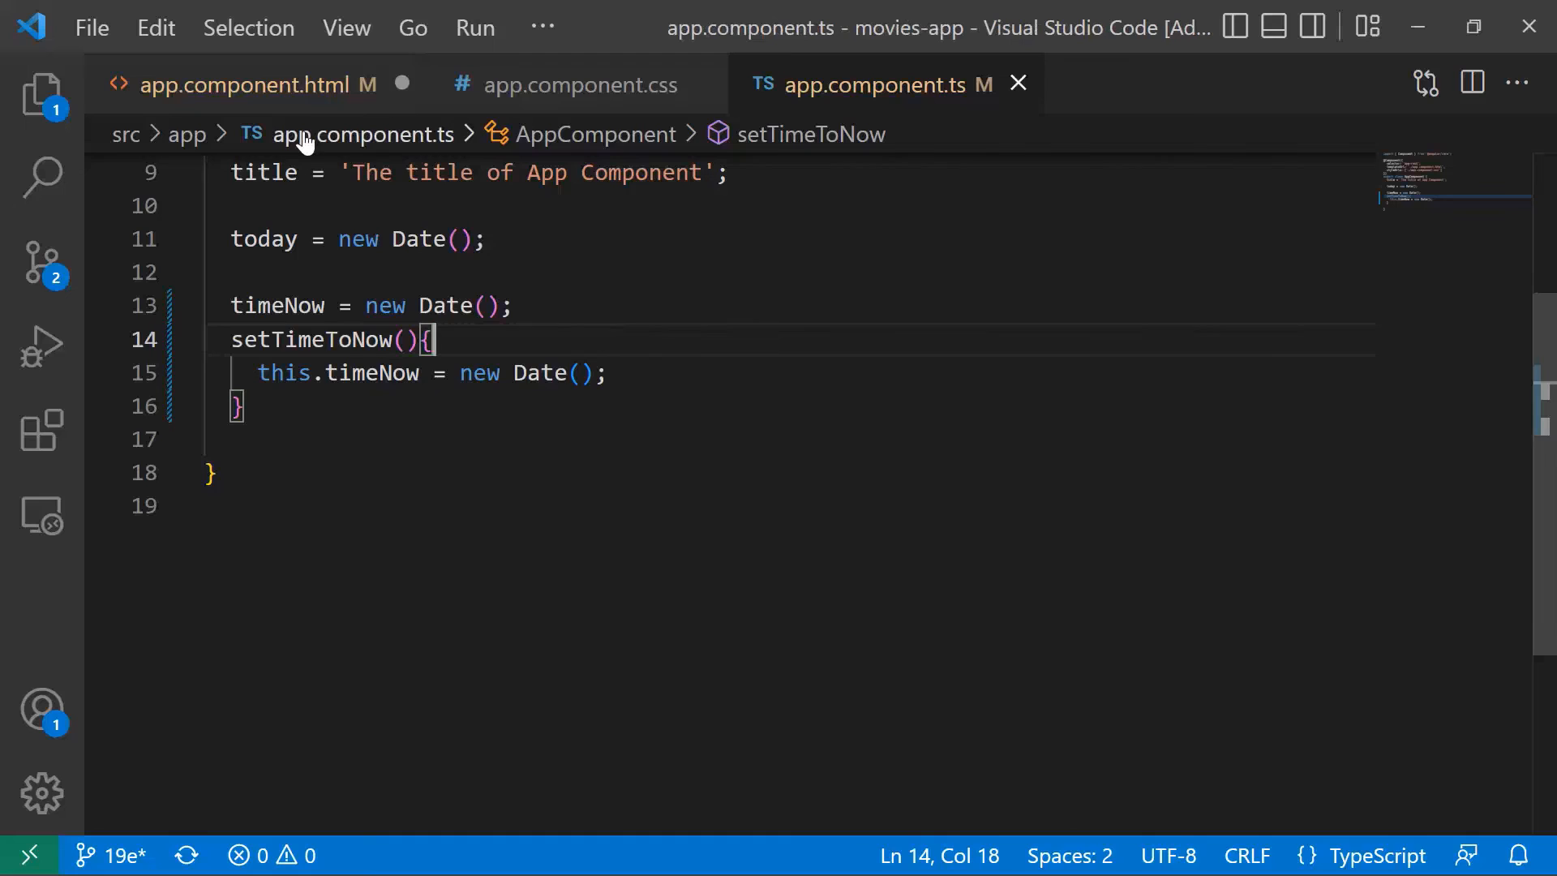
left_click(246, 84)
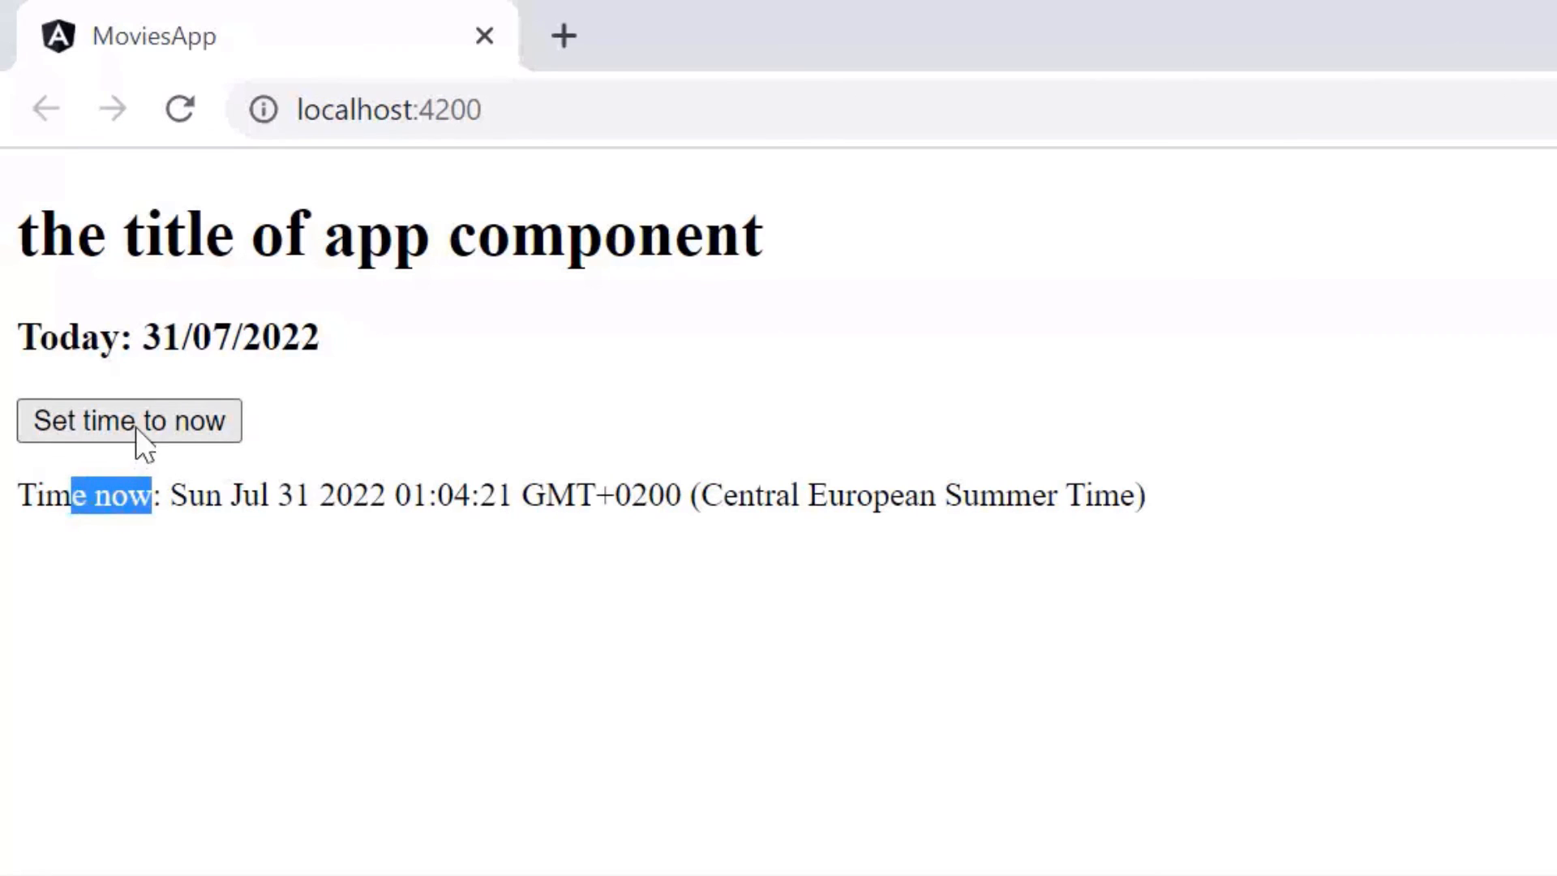
Press Set time to now three times, advancing the Time now timestamp to 01:04:41.
left_click(129, 420)
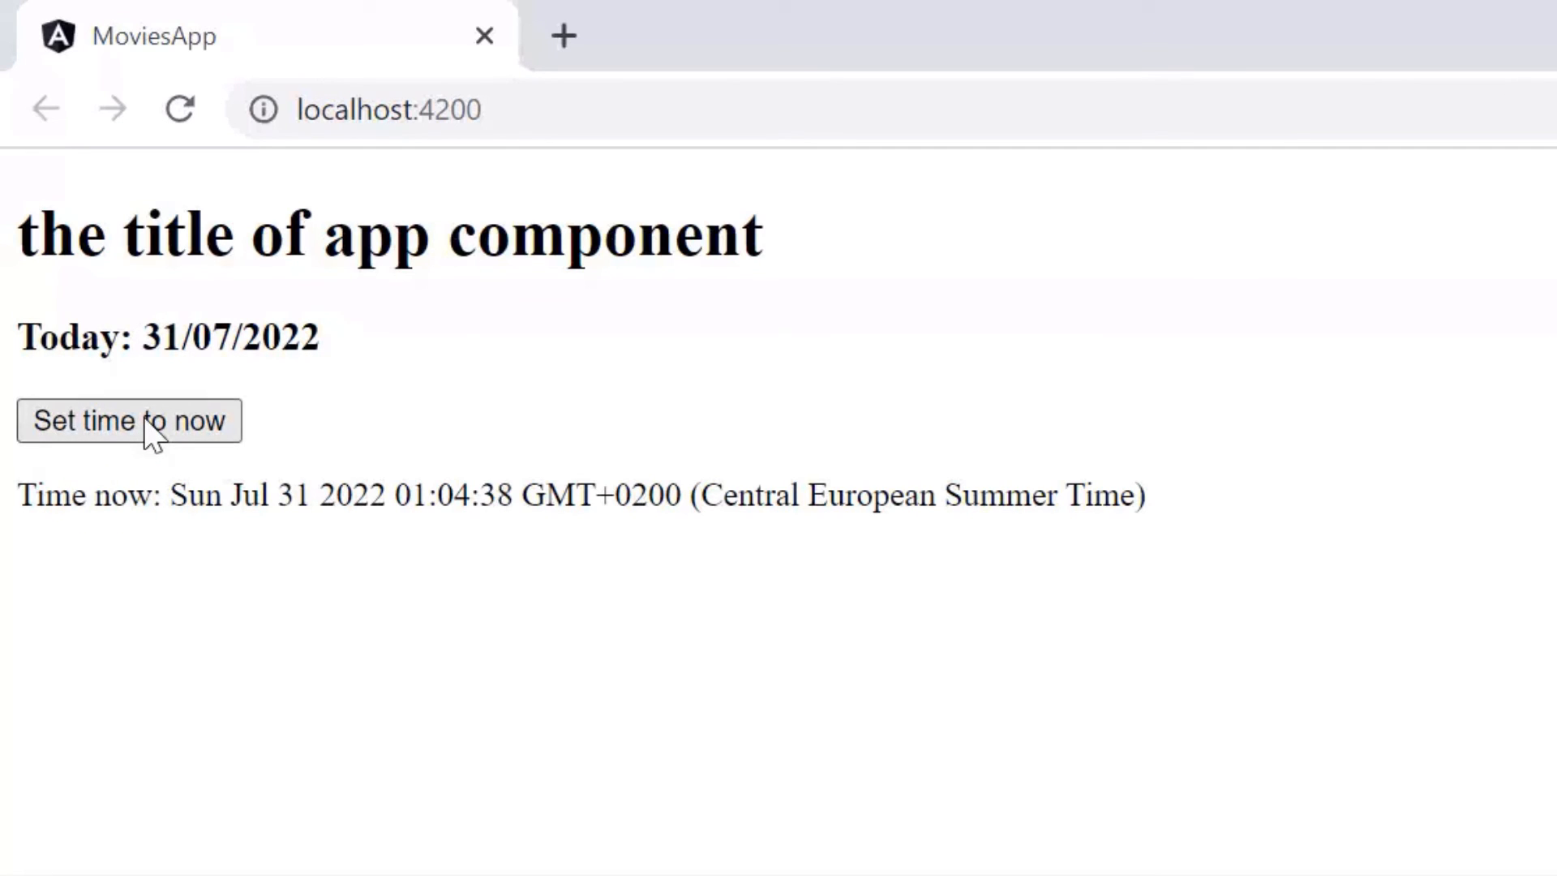
left_click(129, 420)
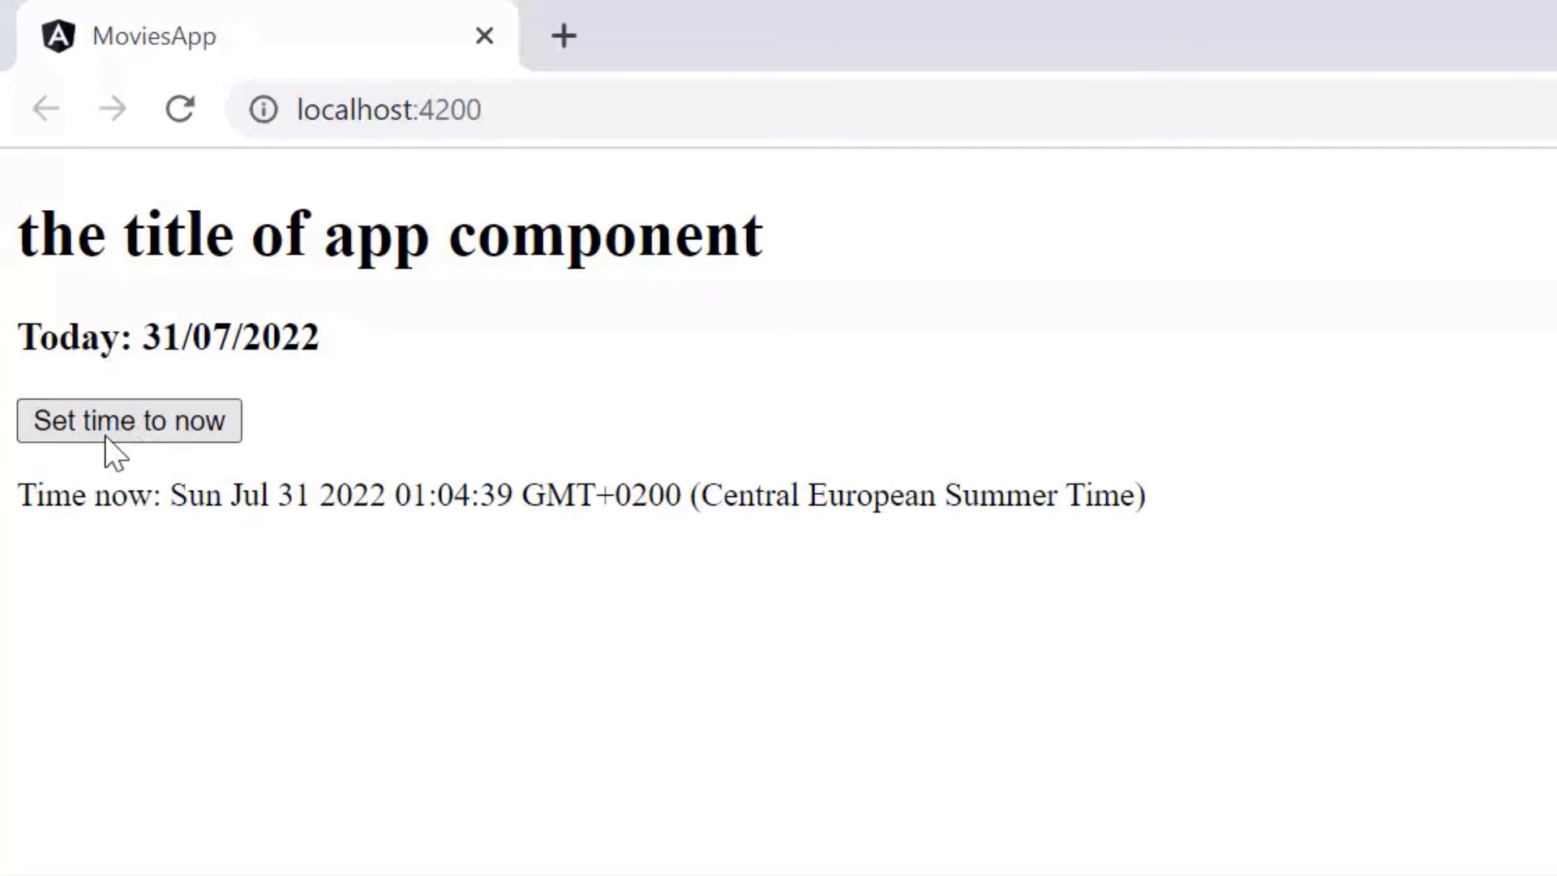
left_click(129, 420)
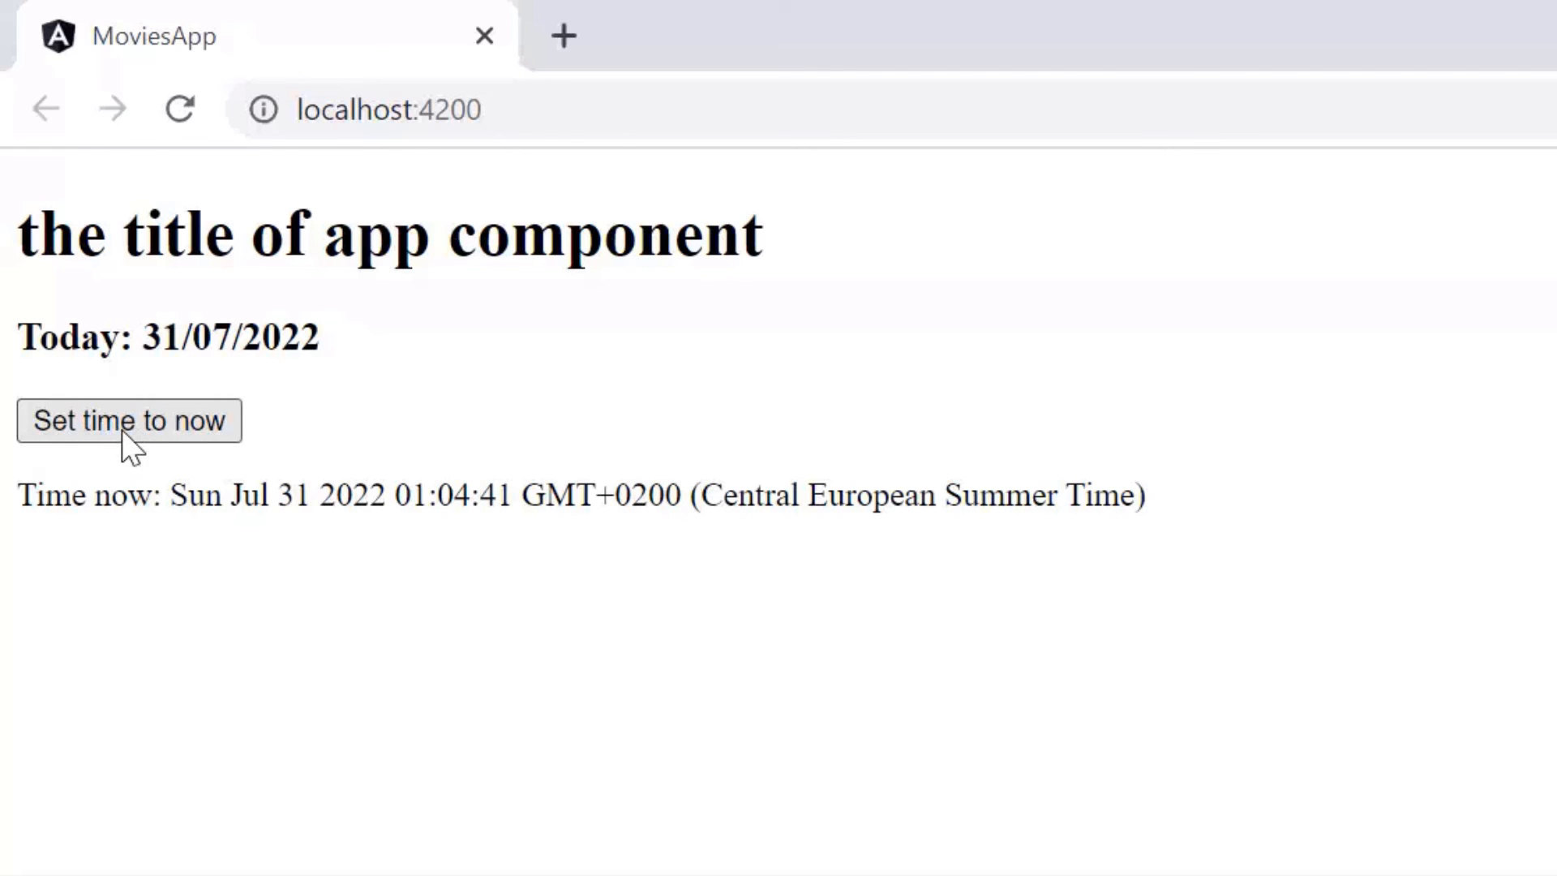